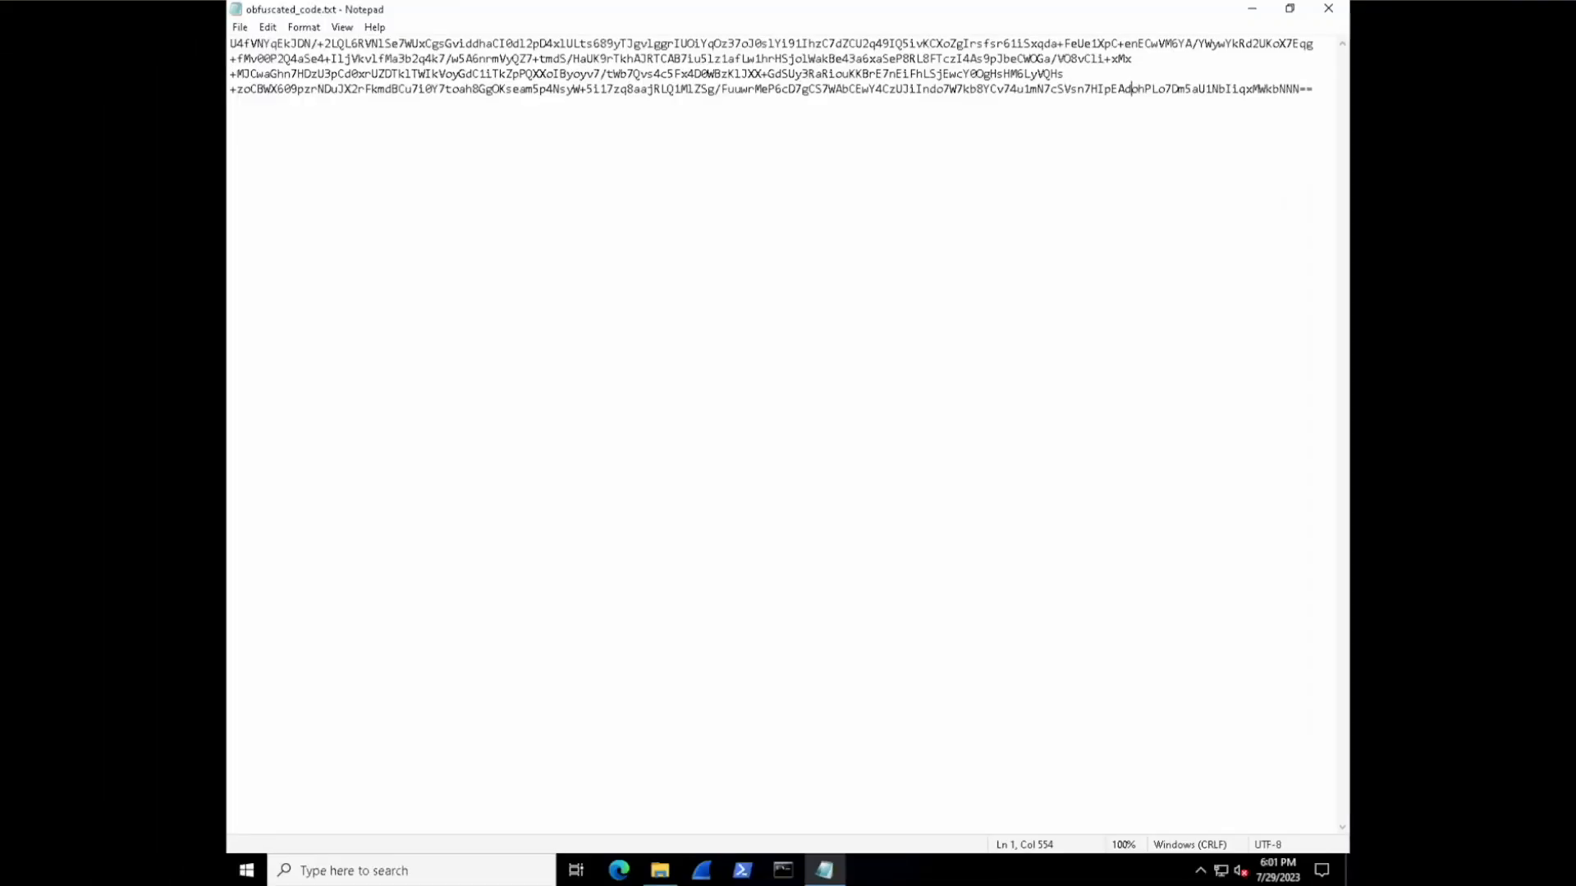
Switch to Edge and run a Google search for cyberchef from the home page.
{"action": "left_click", "coordinate": [425, 89]}
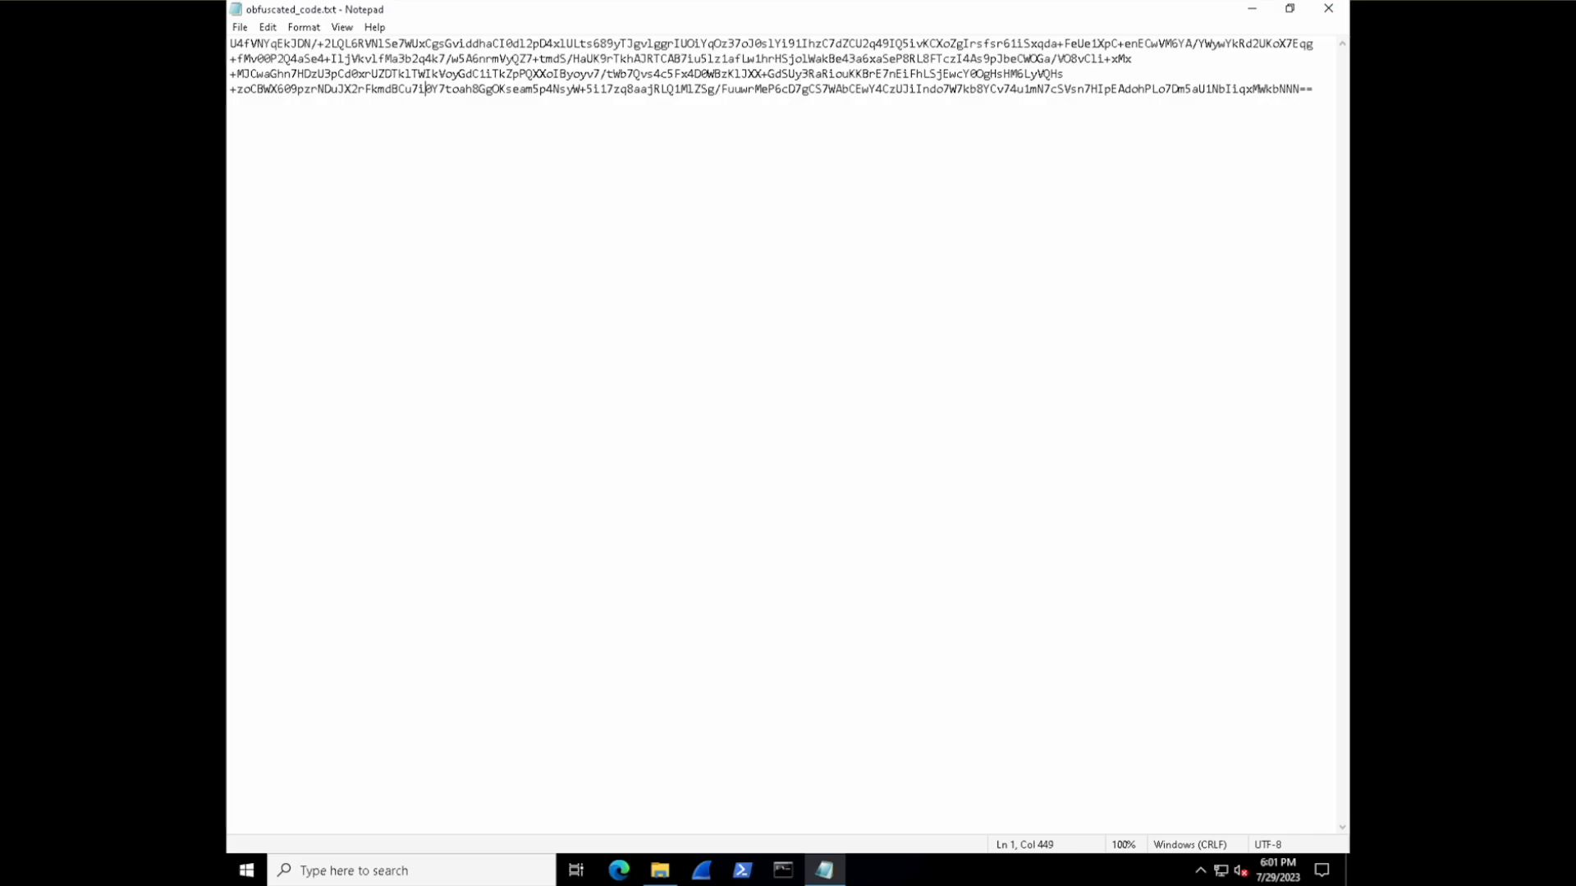
{"action": "left_click", "coordinate": [916, 88]}
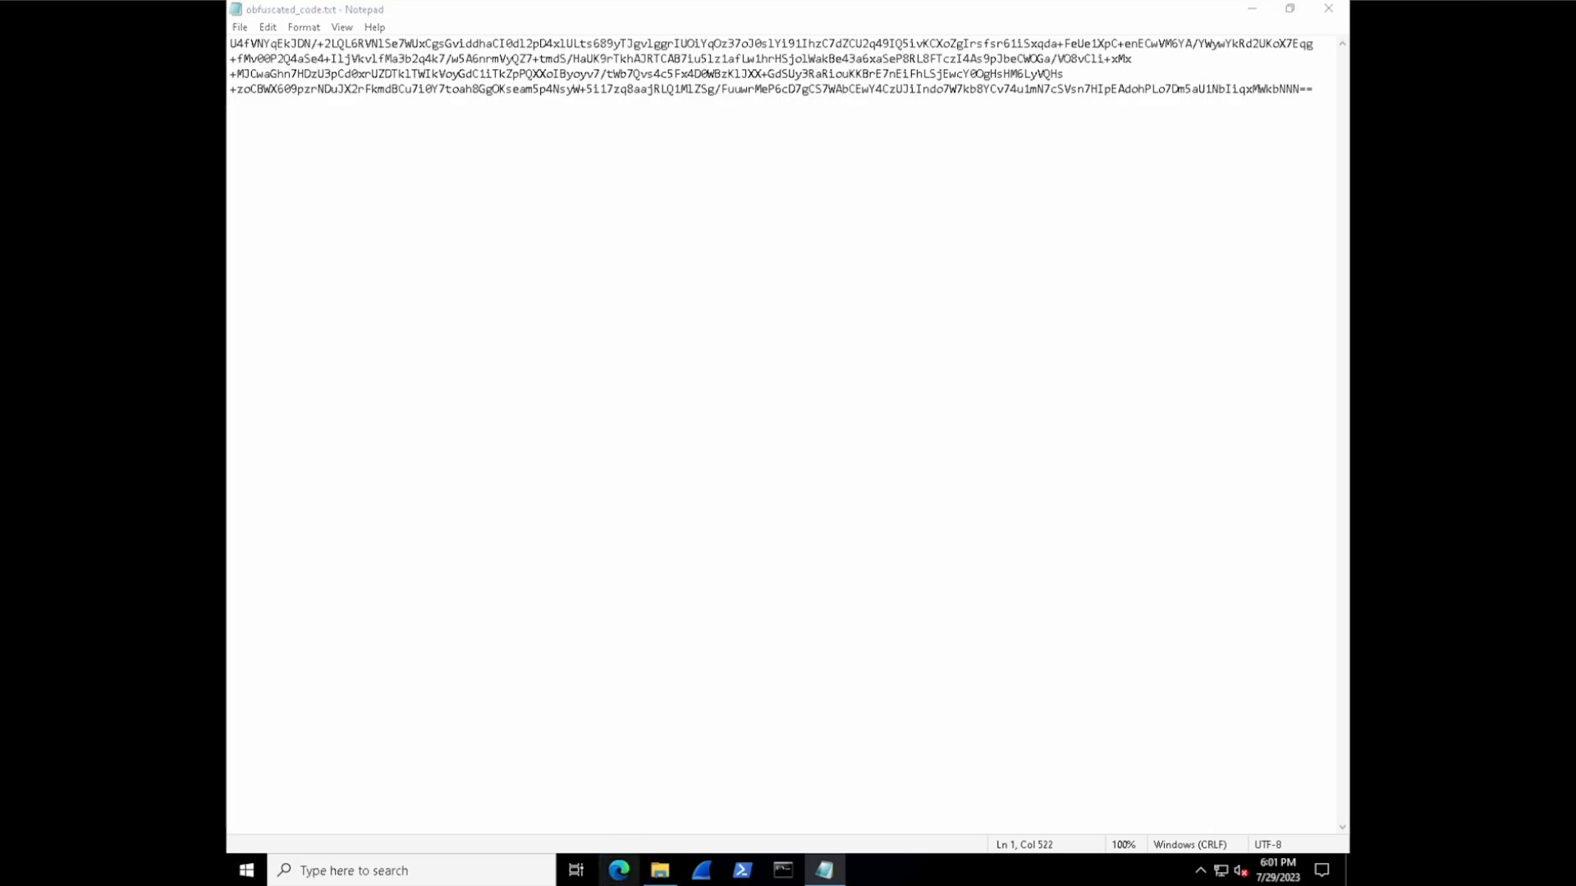
{"action": "left_click", "coordinate": [619, 870]}
{"action": "type", "text": "google"}
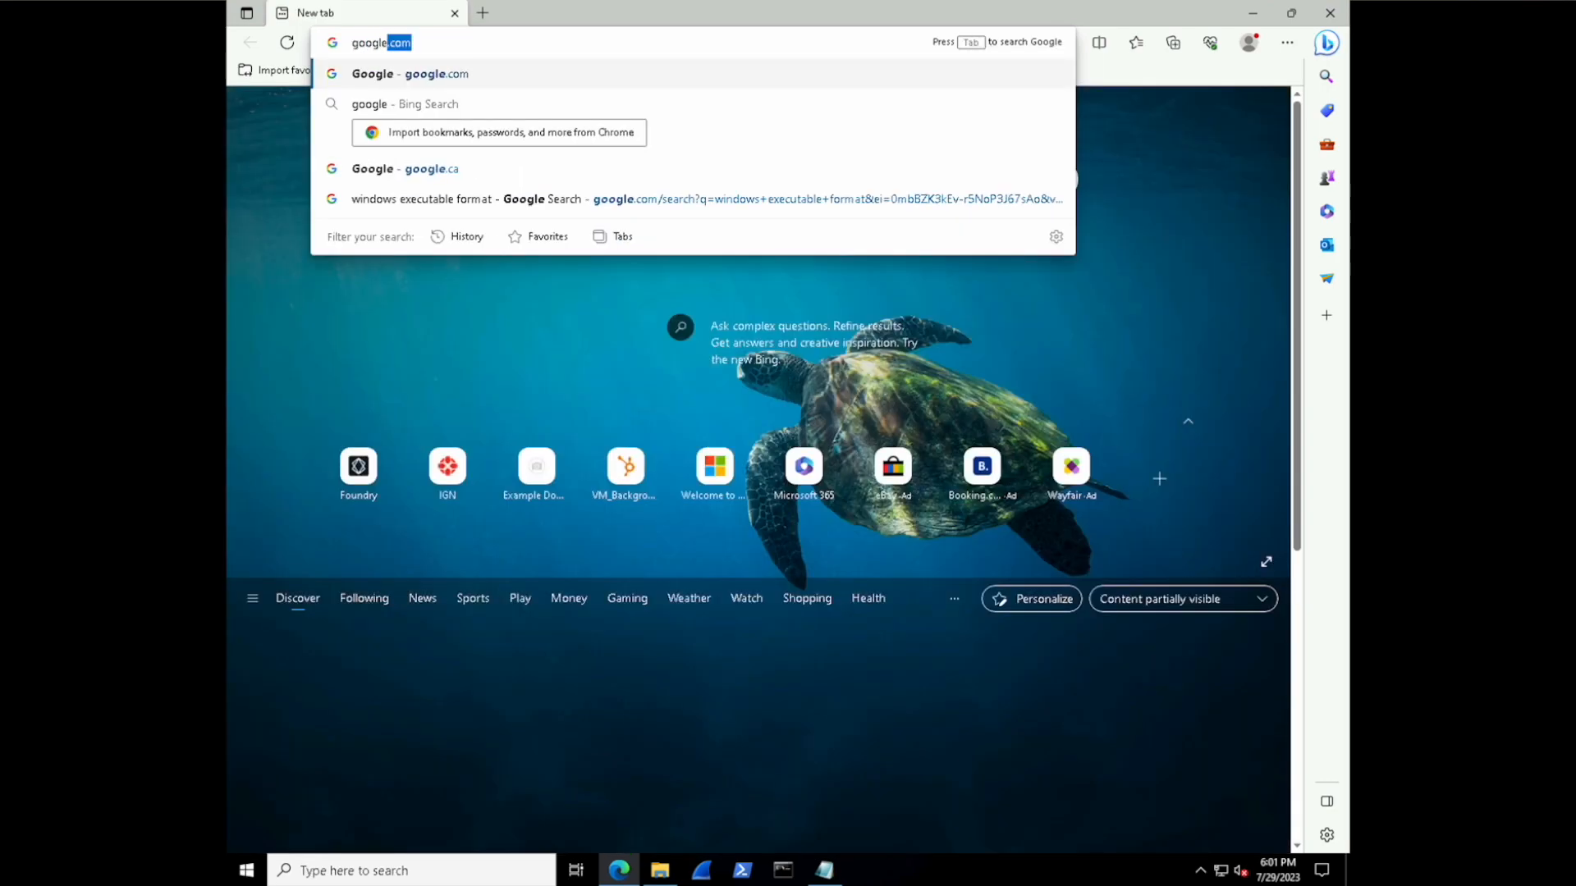
{"action": "left_click", "coordinate": [410, 74]}
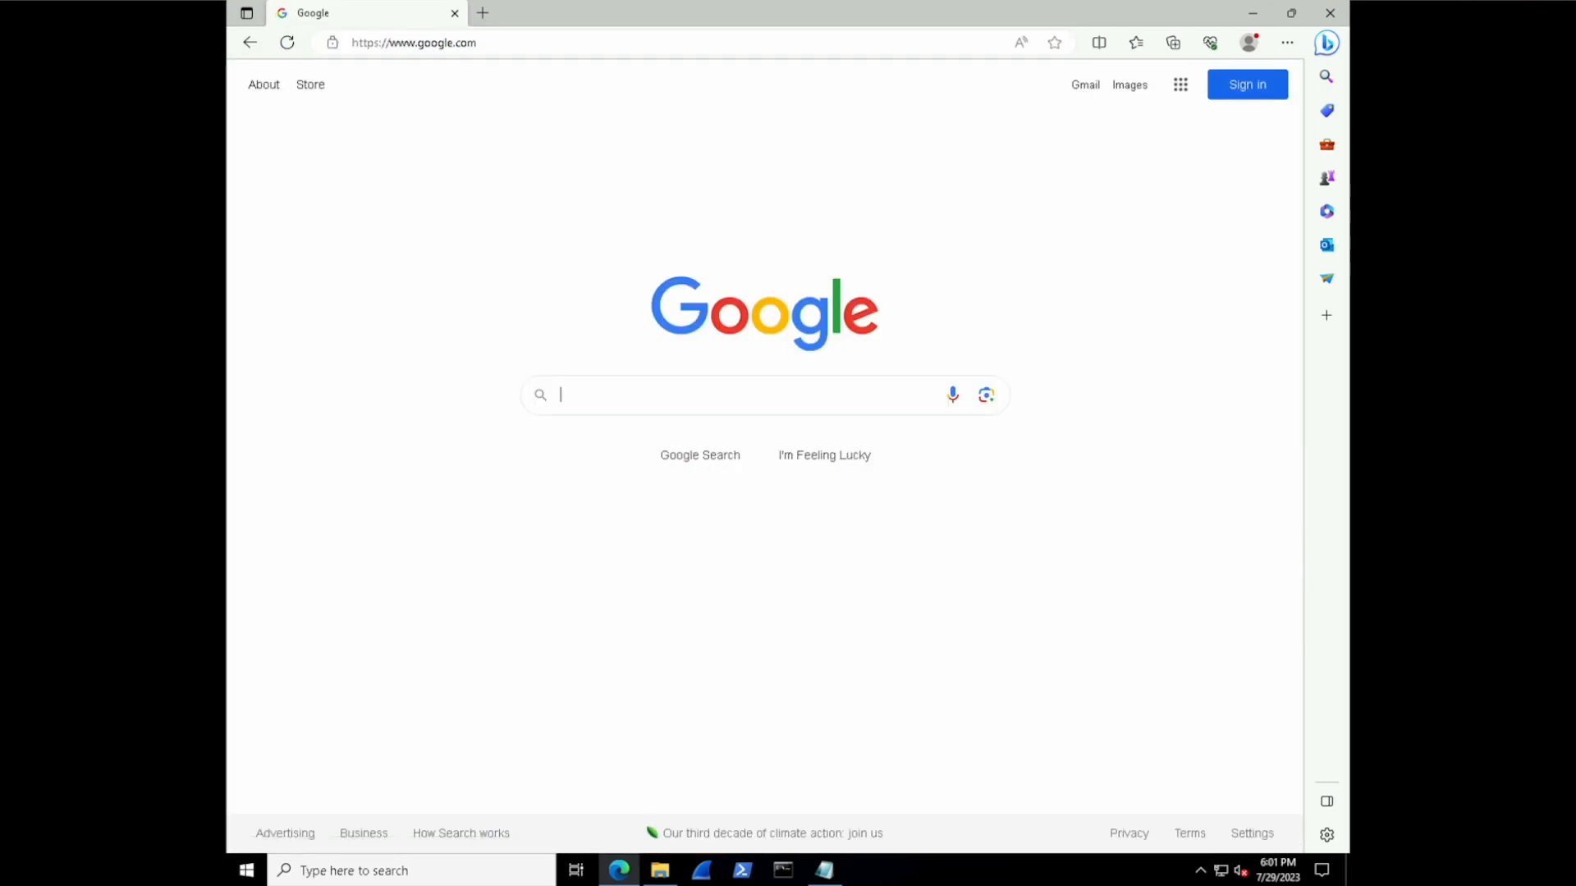
{"action": "type", "text": "cyberc"}
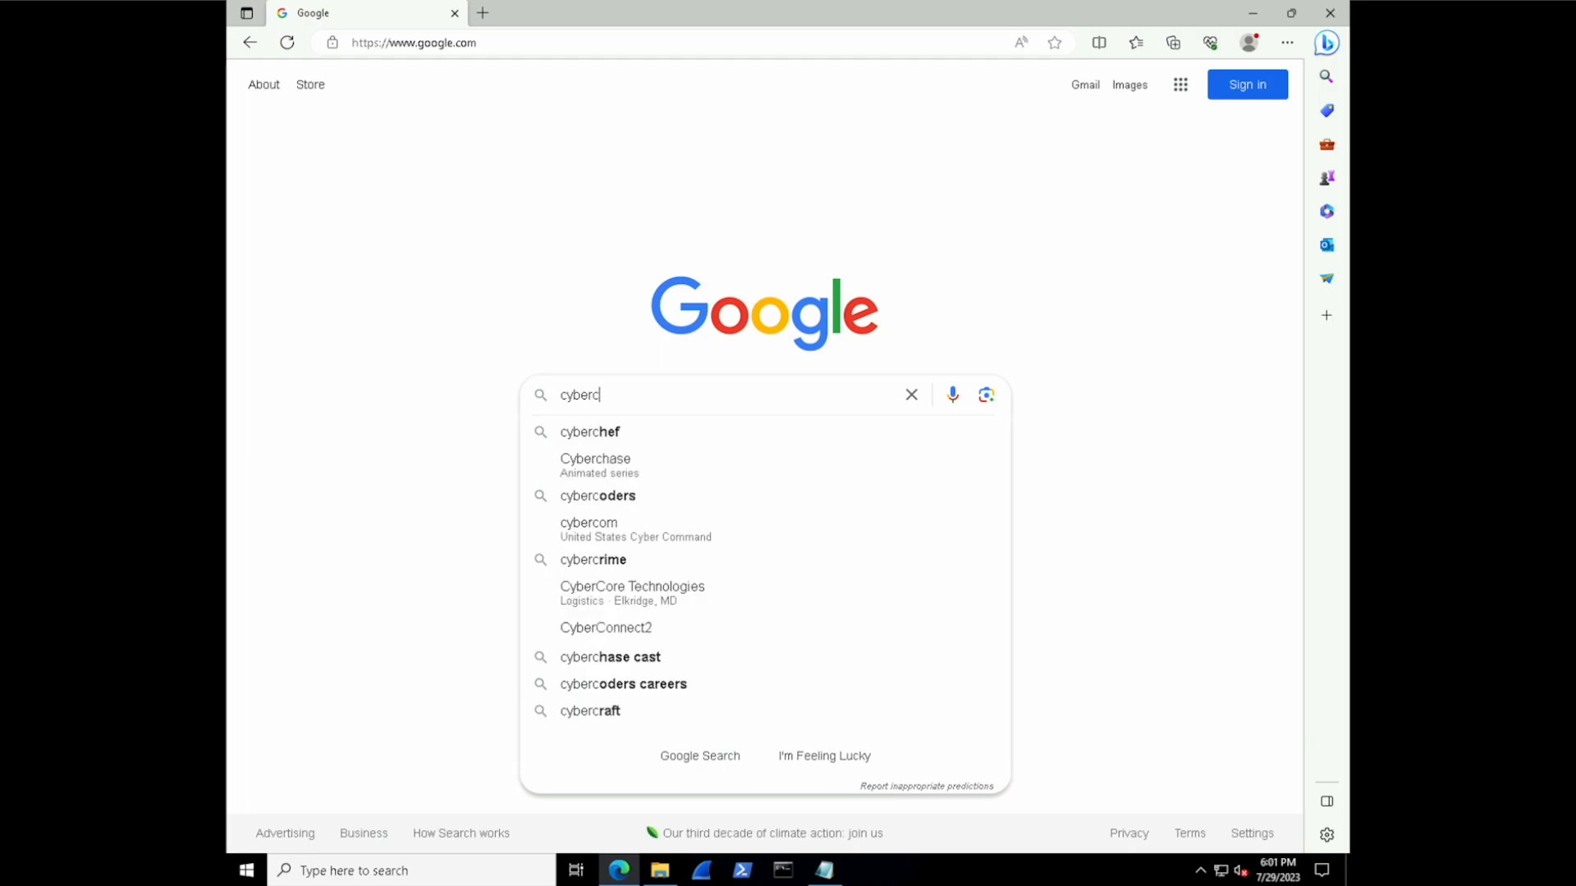
{"action": "left_click", "coordinate": [589, 432]}
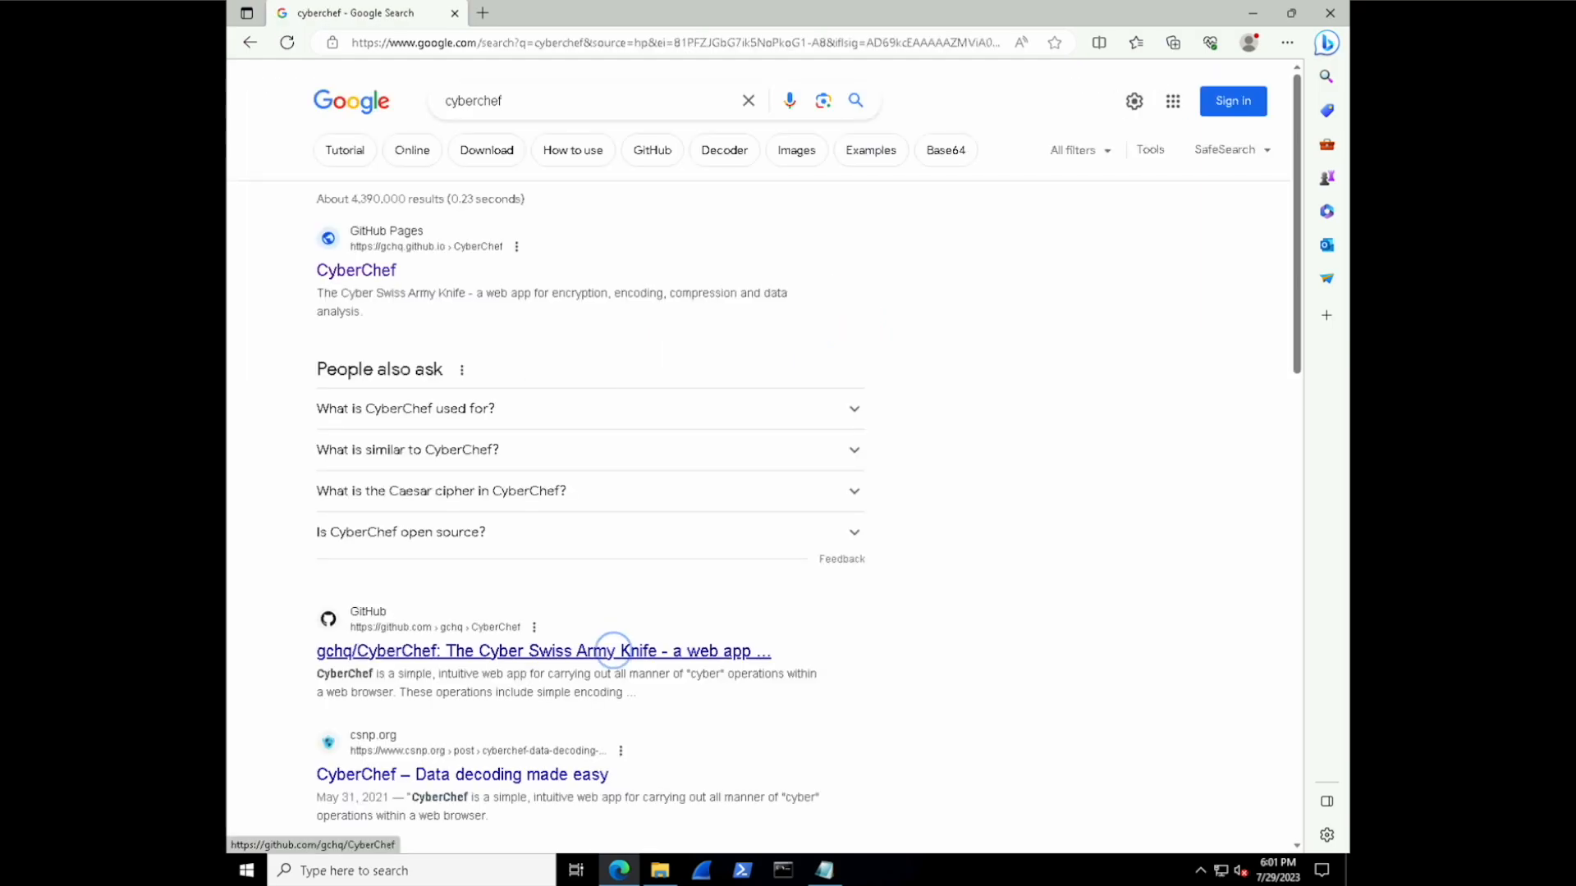
Open the gchq/CyberChef repository, skim its README and launch the live demo.
{"action": "left_click", "coordinate": [544, 652]}
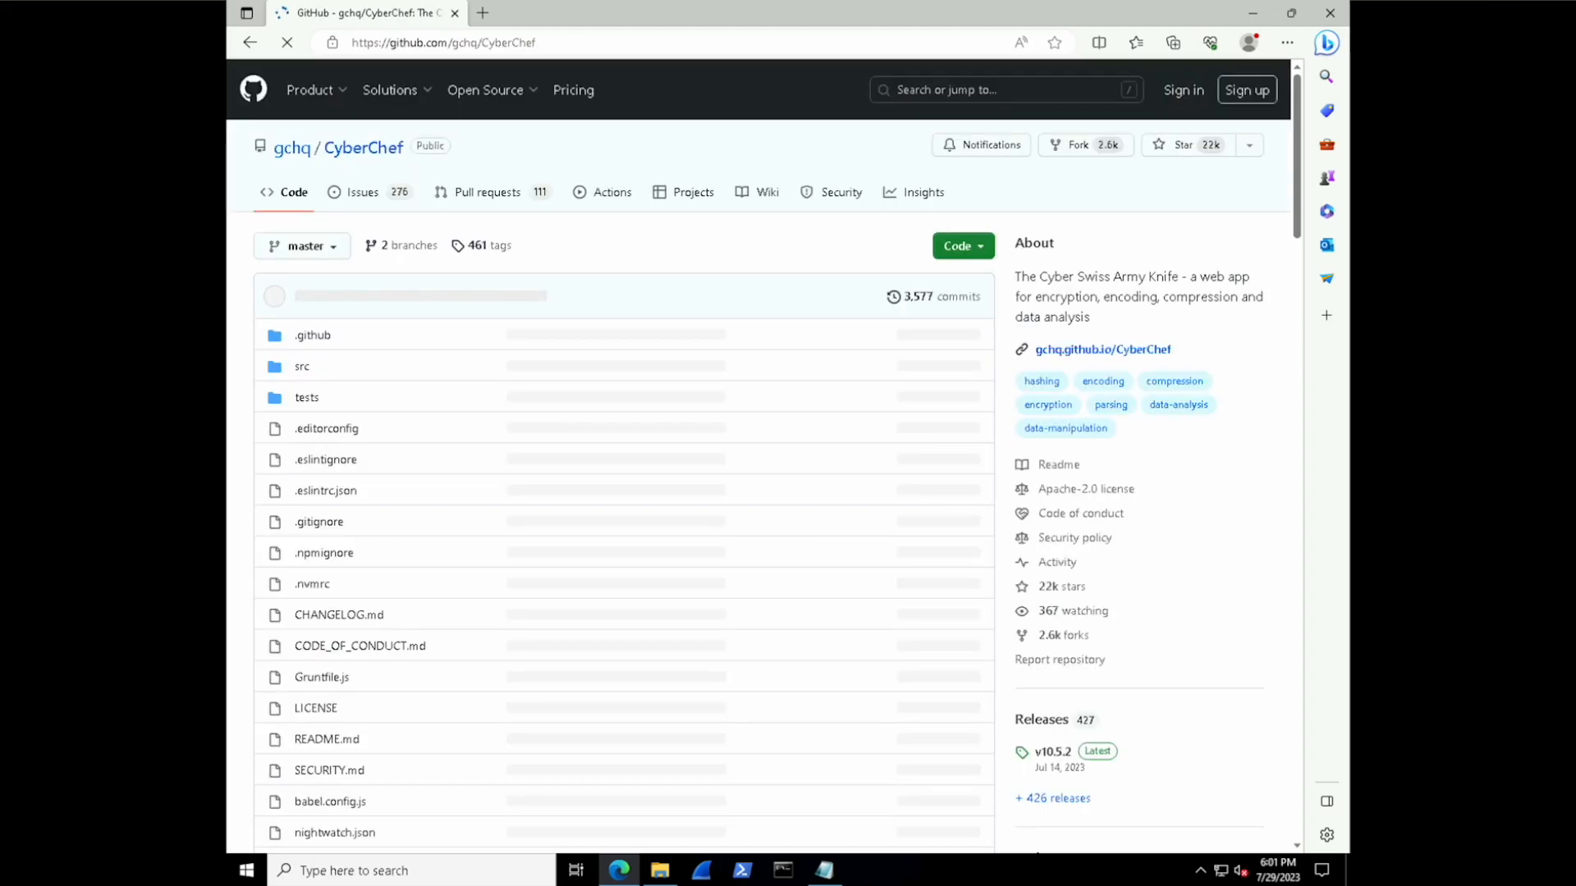
{"action": "scroll", "scroll_direction": "down", "scroll_amount": 3}
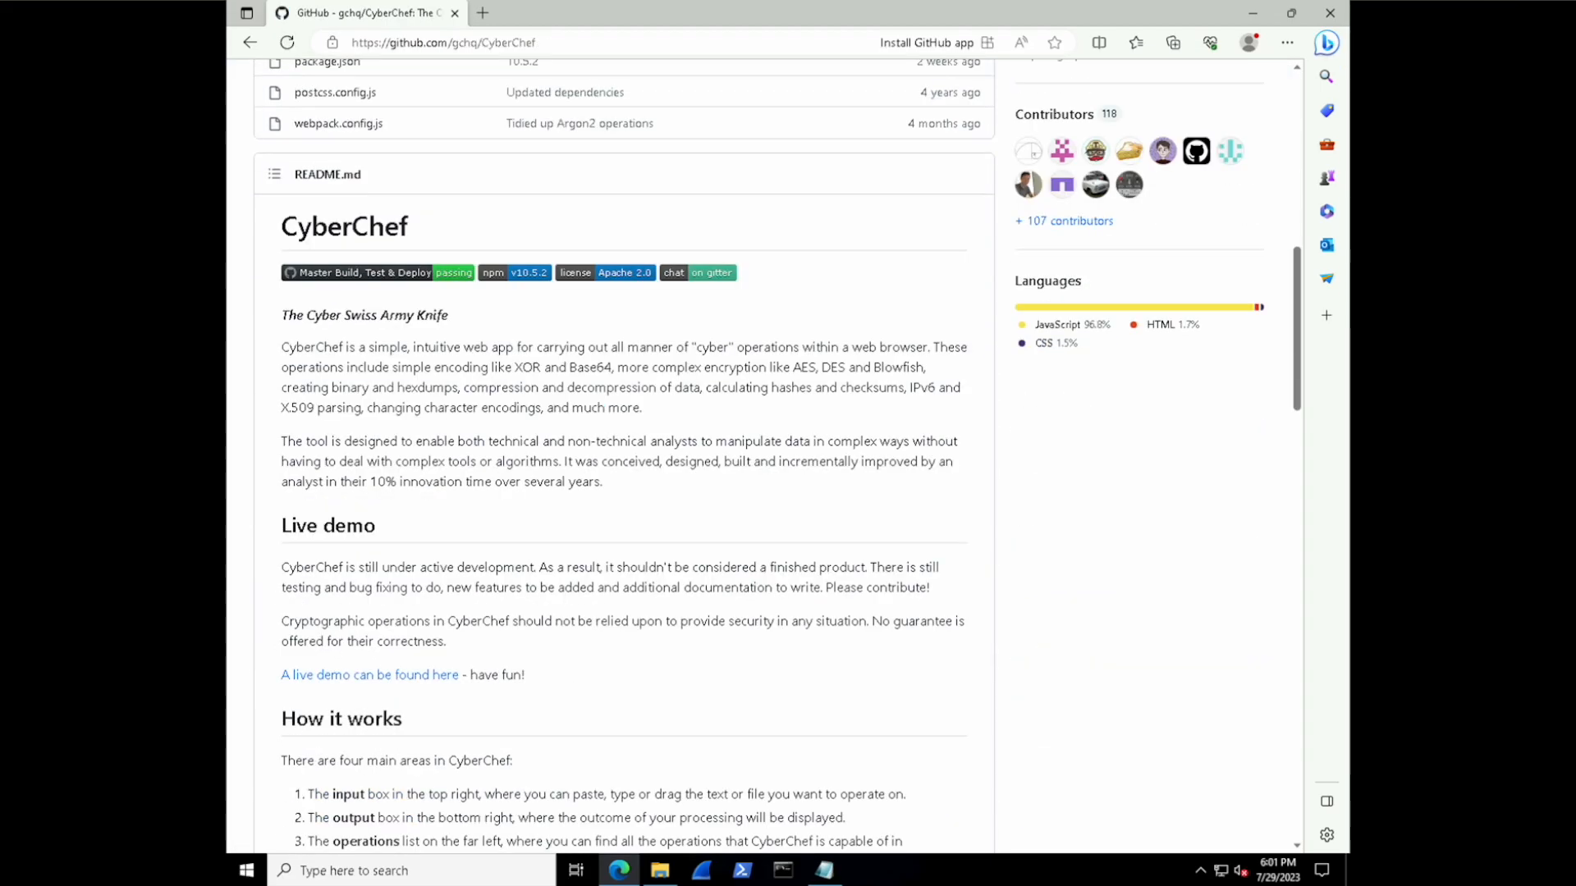
{"action": "mouse_move", "coordinate": [924, 43]}
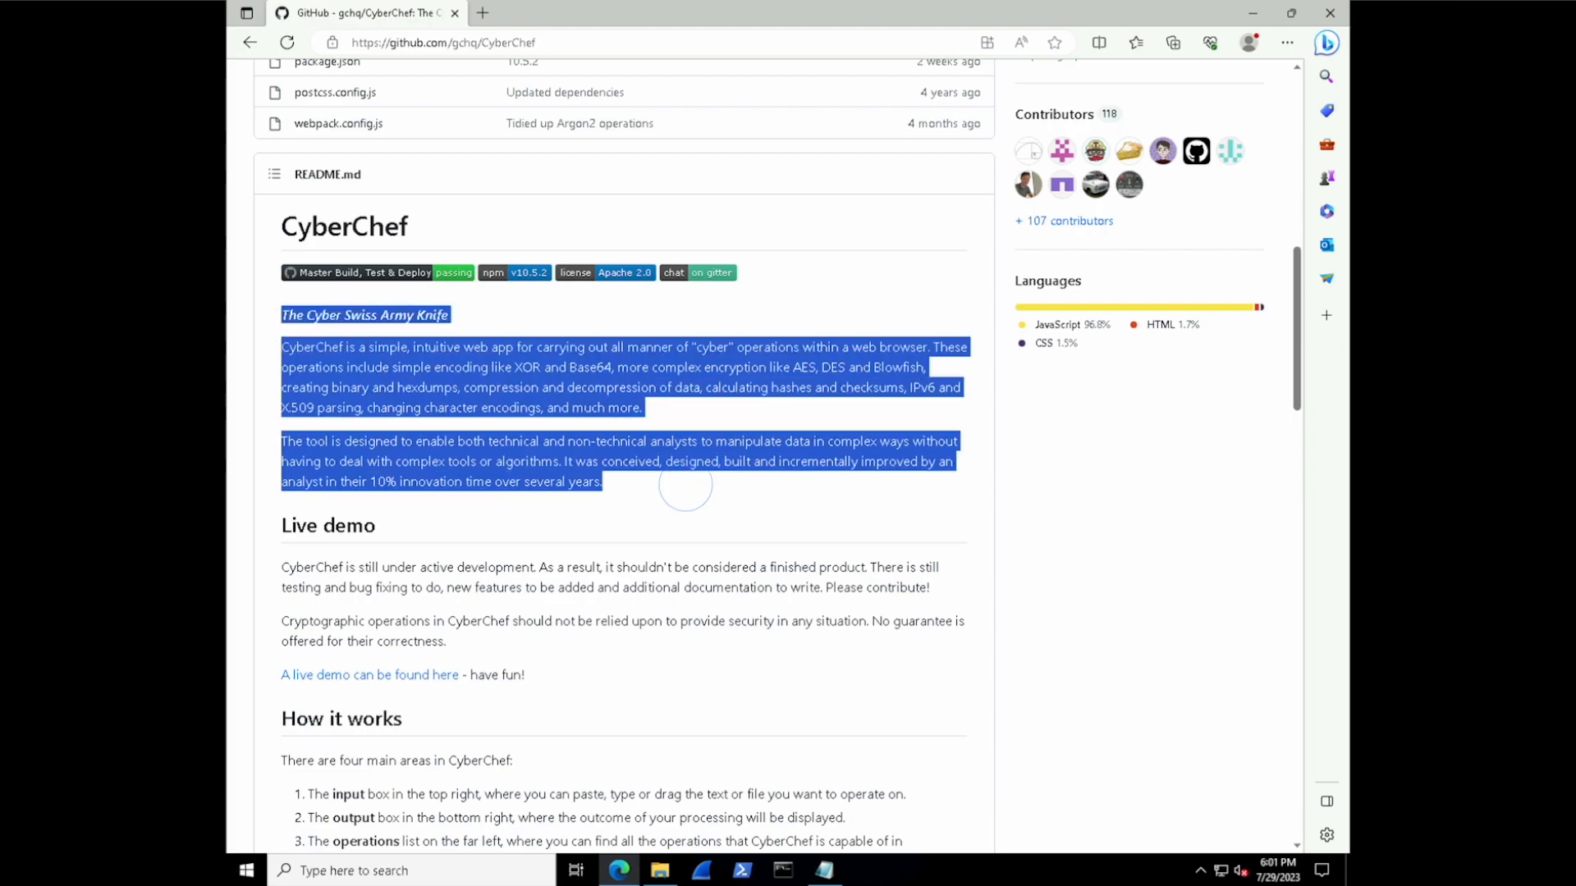
{"action": "left_click", "coordinate": [685, 486]}
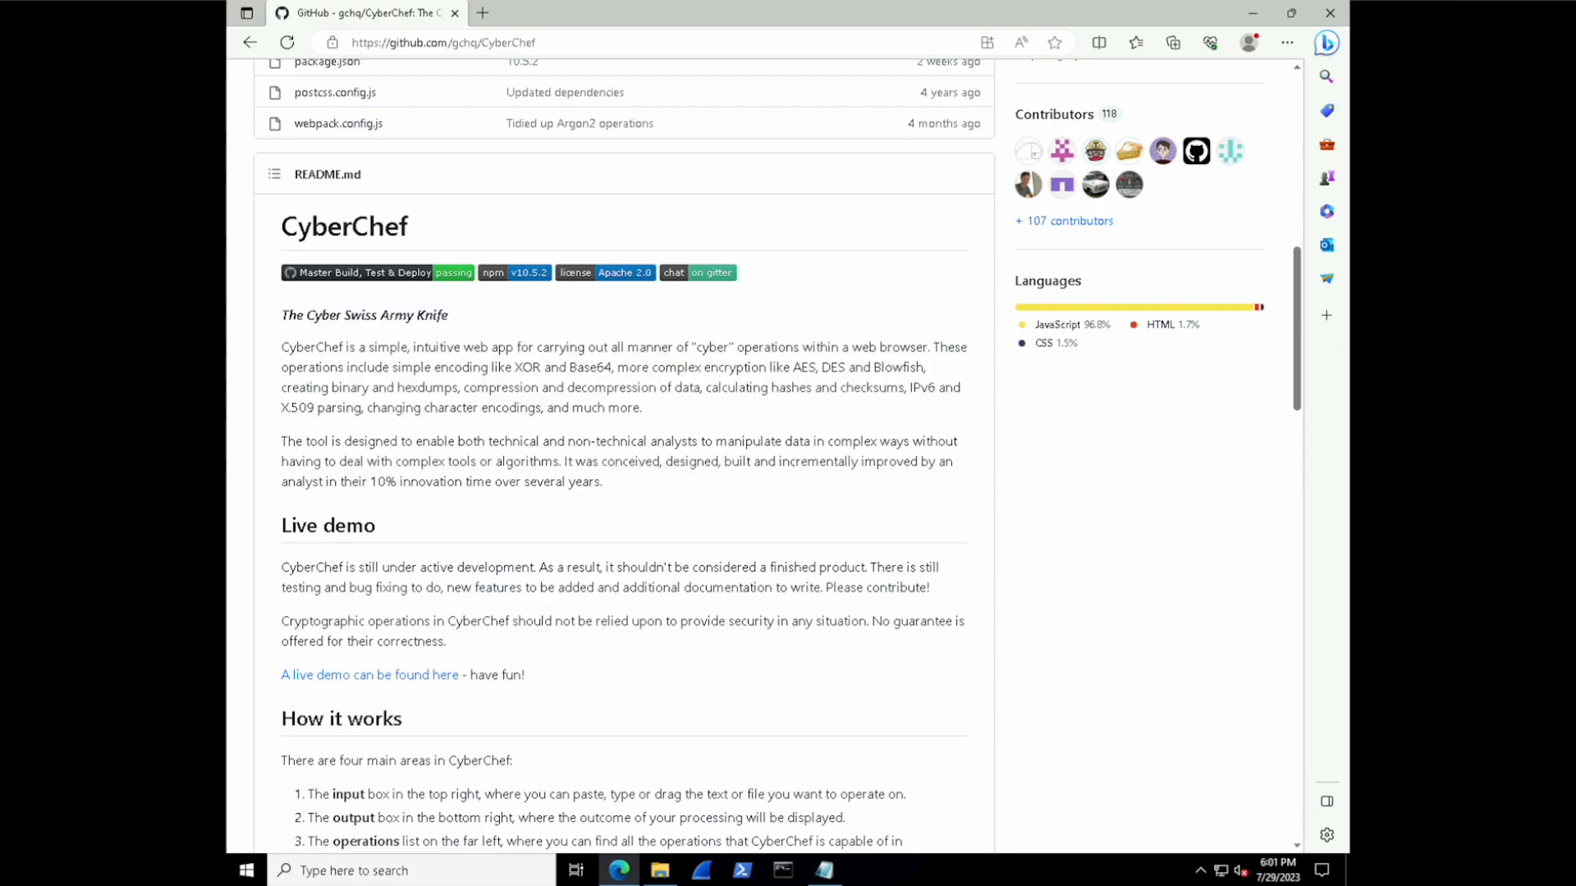
{"action": "scroll", "scroll_direction": "down", "scroll_amount": 3}
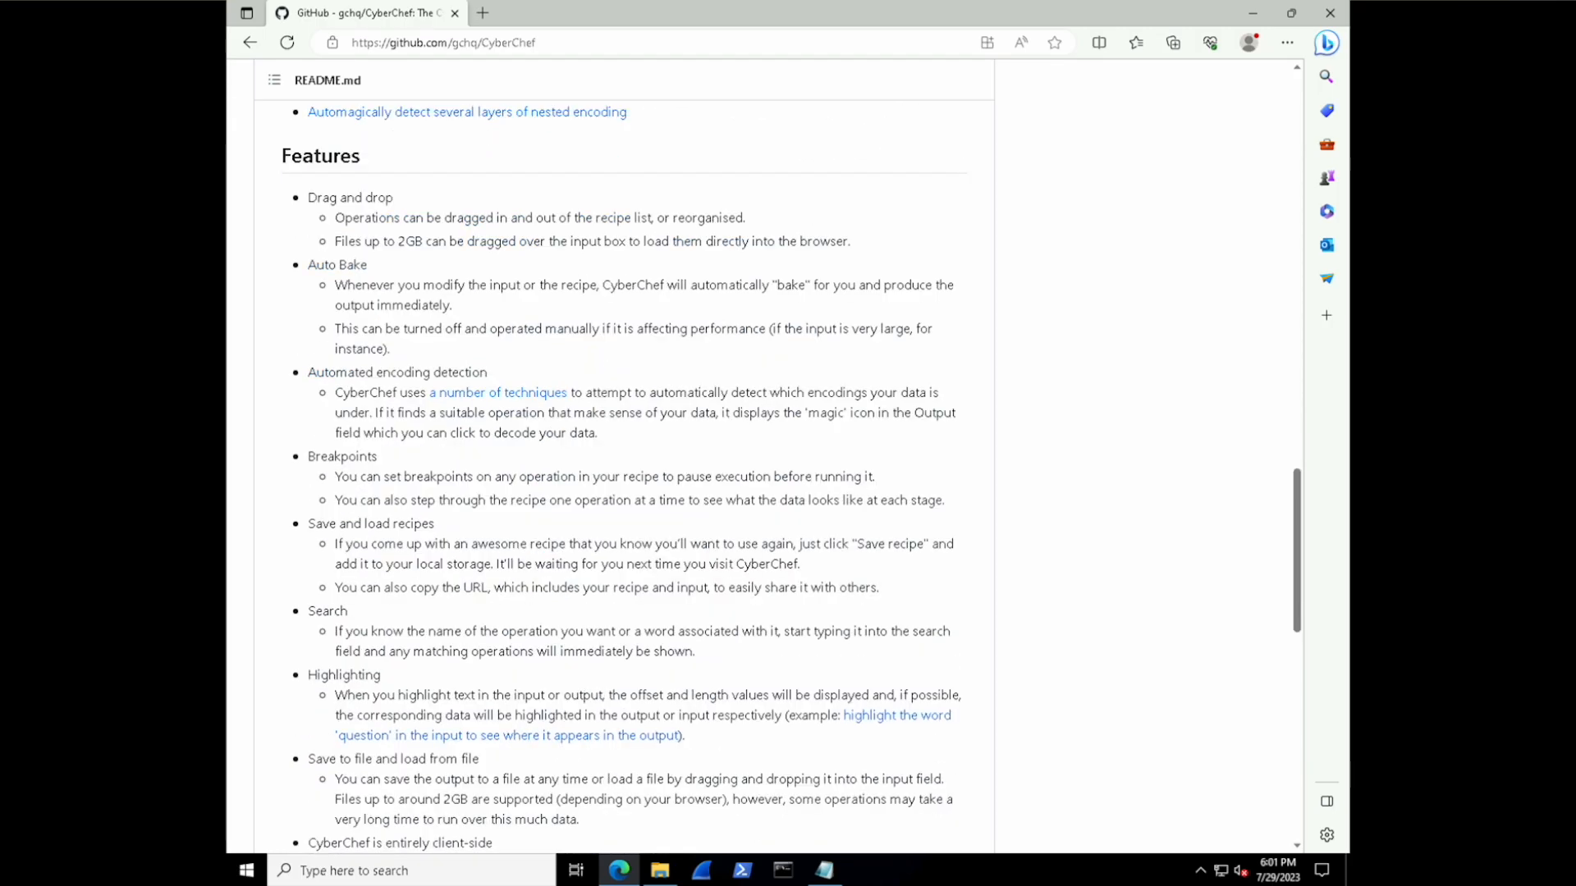
{"action": "scroll", "scroll_direction": "up", "scroll_amount": 3}
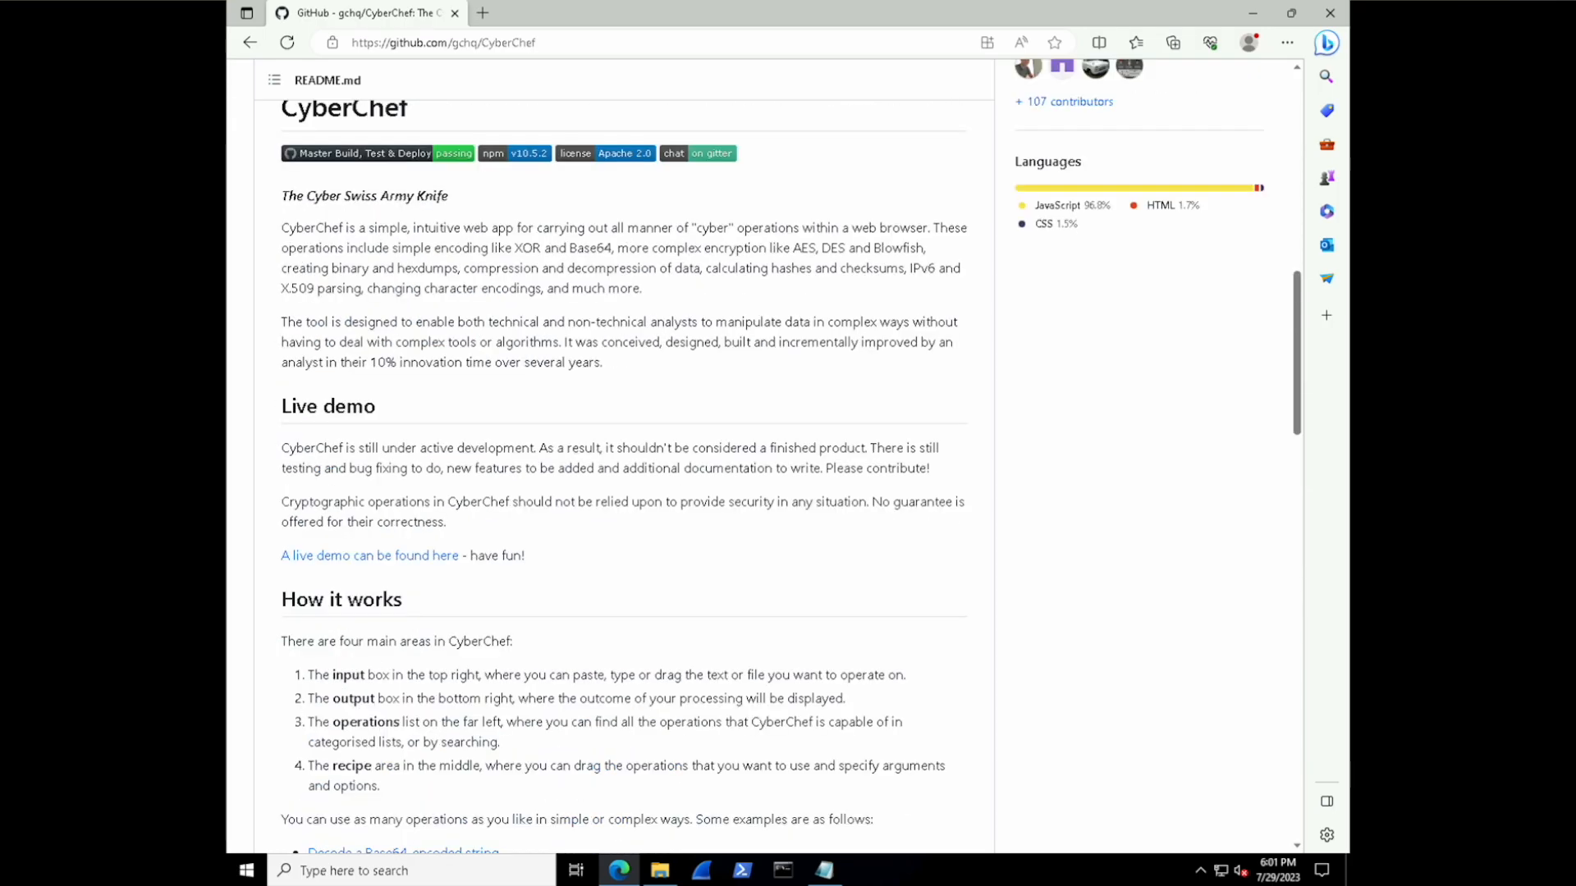
{"action": "left_click", "coordinate": [369, 557]}
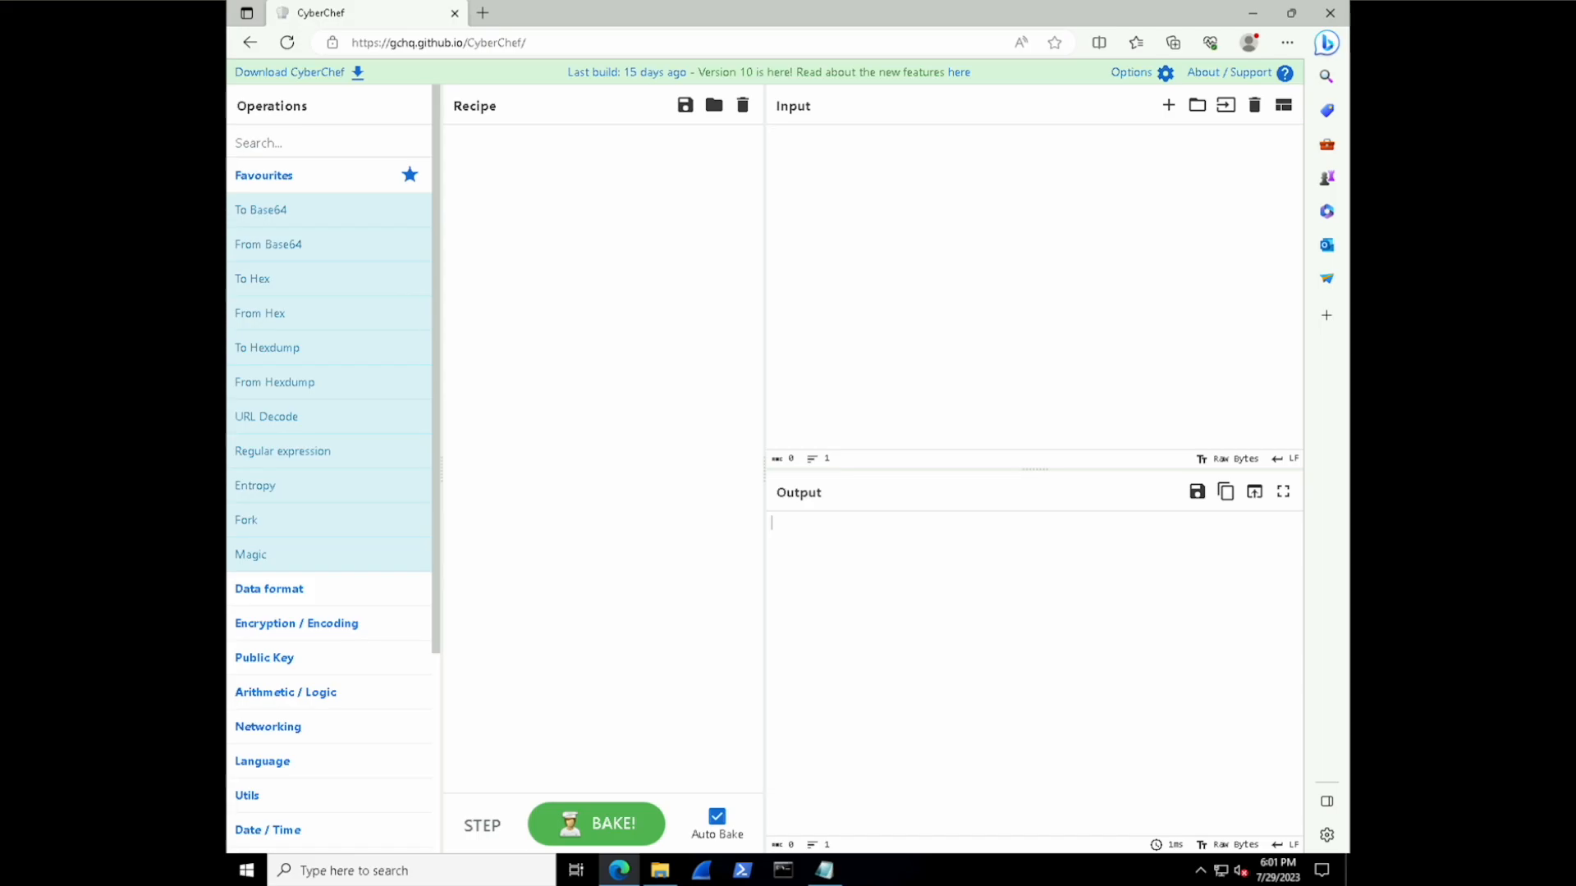
{"action": "mouse_move", "coordinate": [266, 415]}
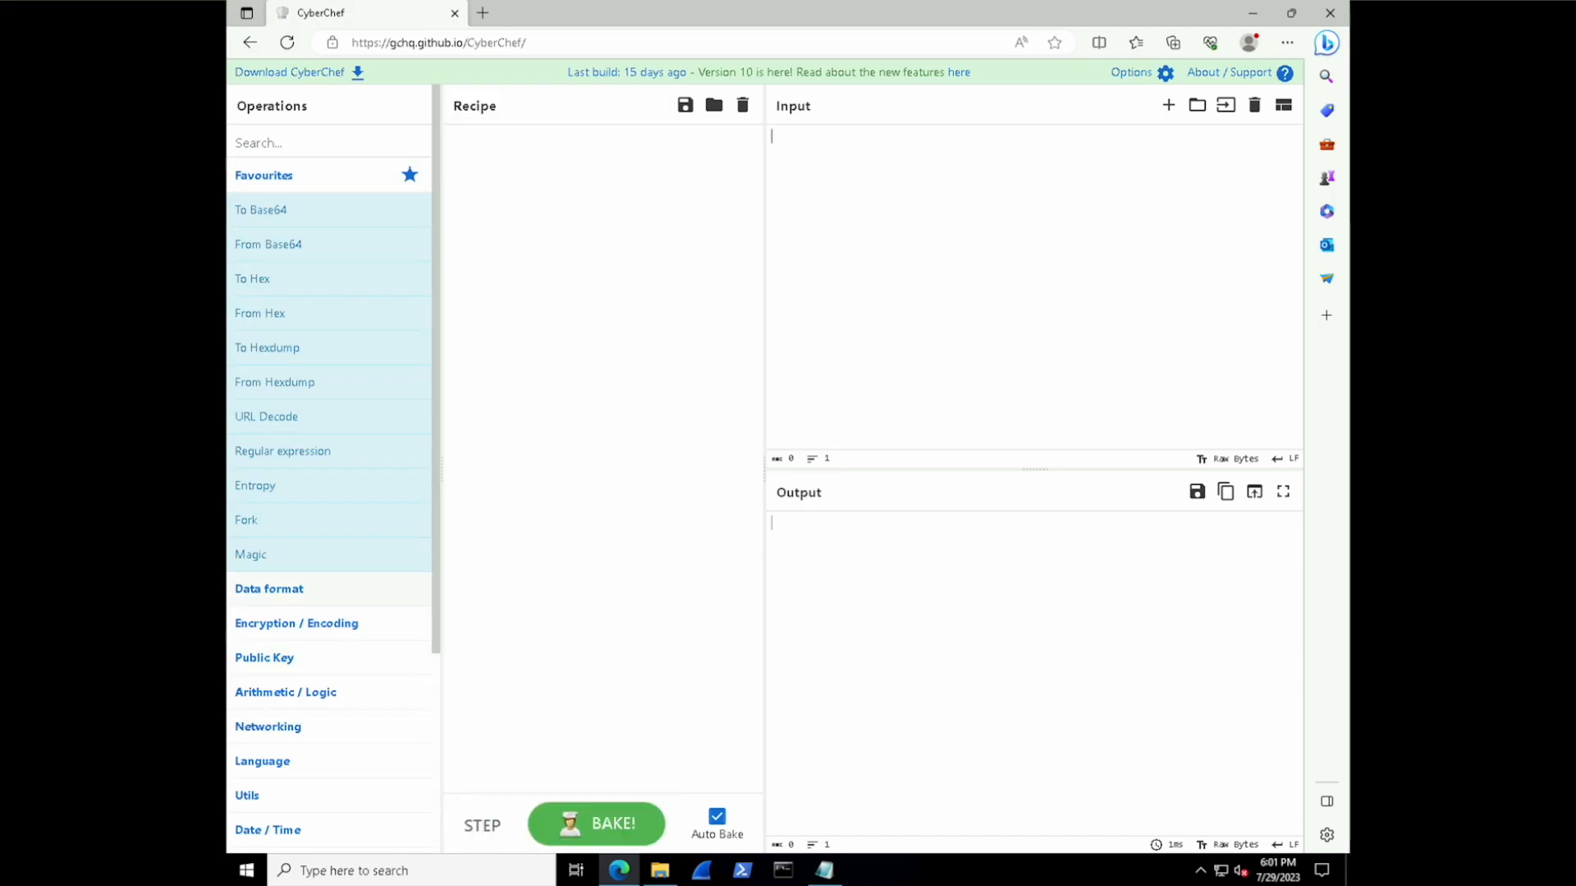
Search the operations for 'bas', then clear the search back to the category list.
{"action": "type", "text": "b"}
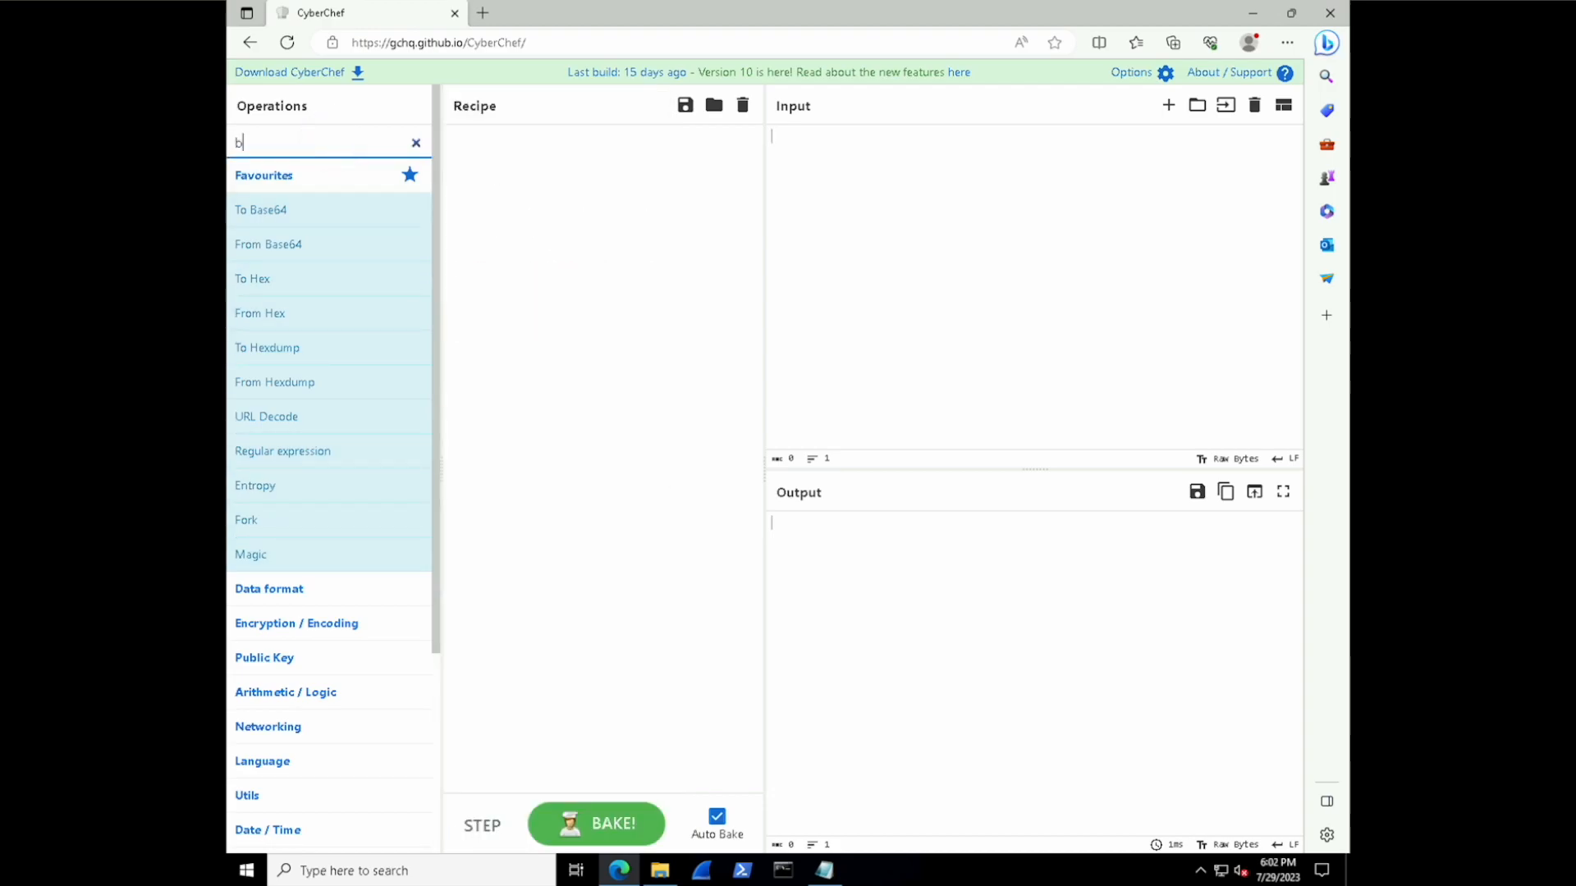
{"action": "type", "text": "as"}
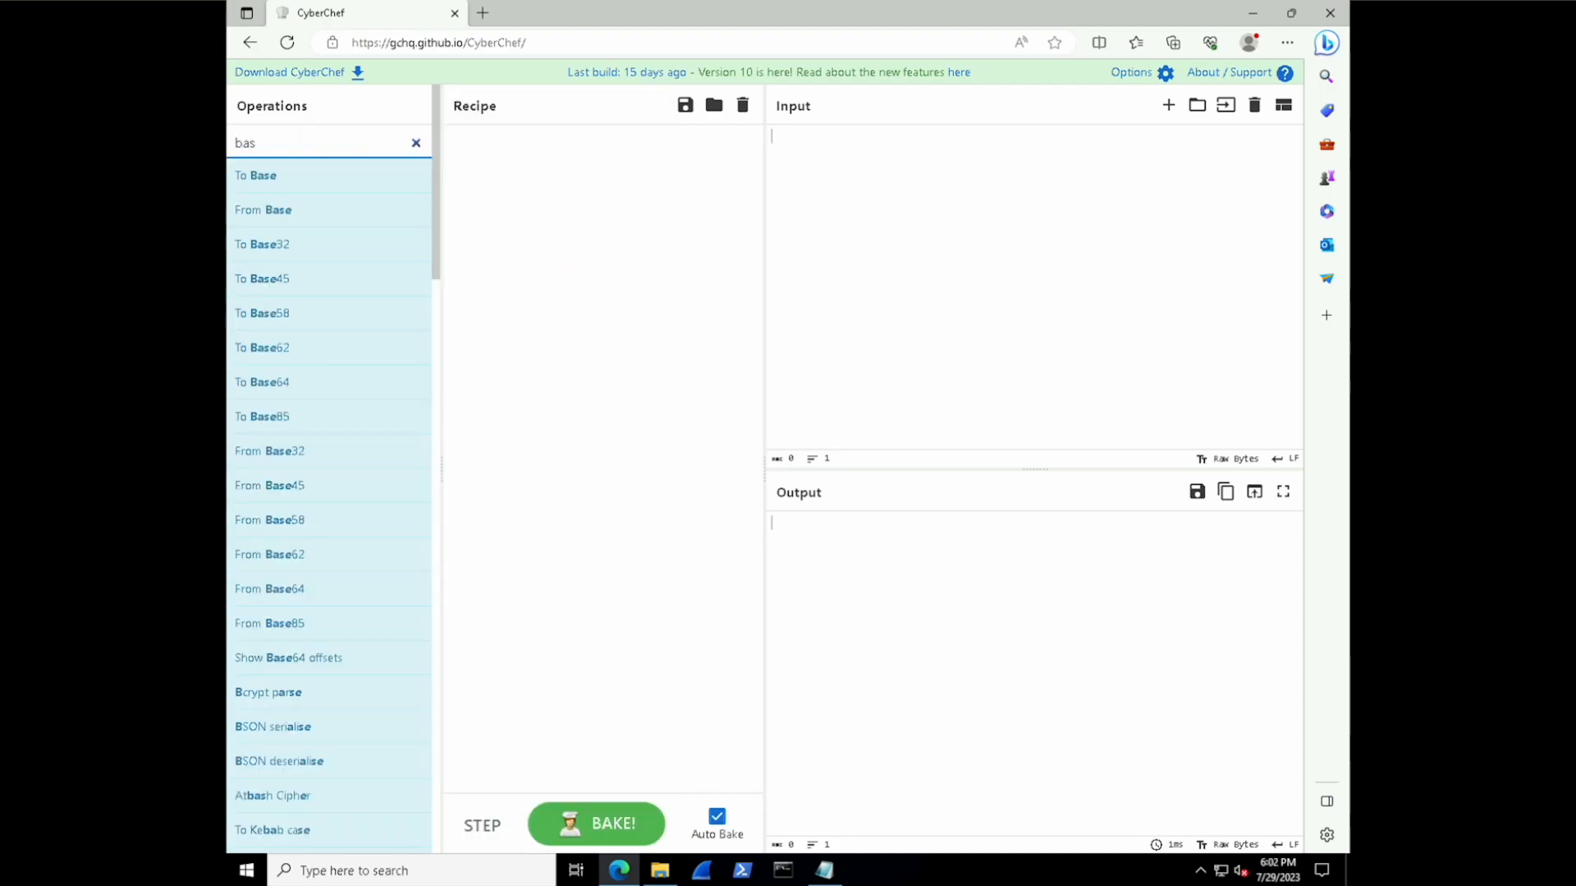
{"action": "left_click", "coordinate": [415, 141]}
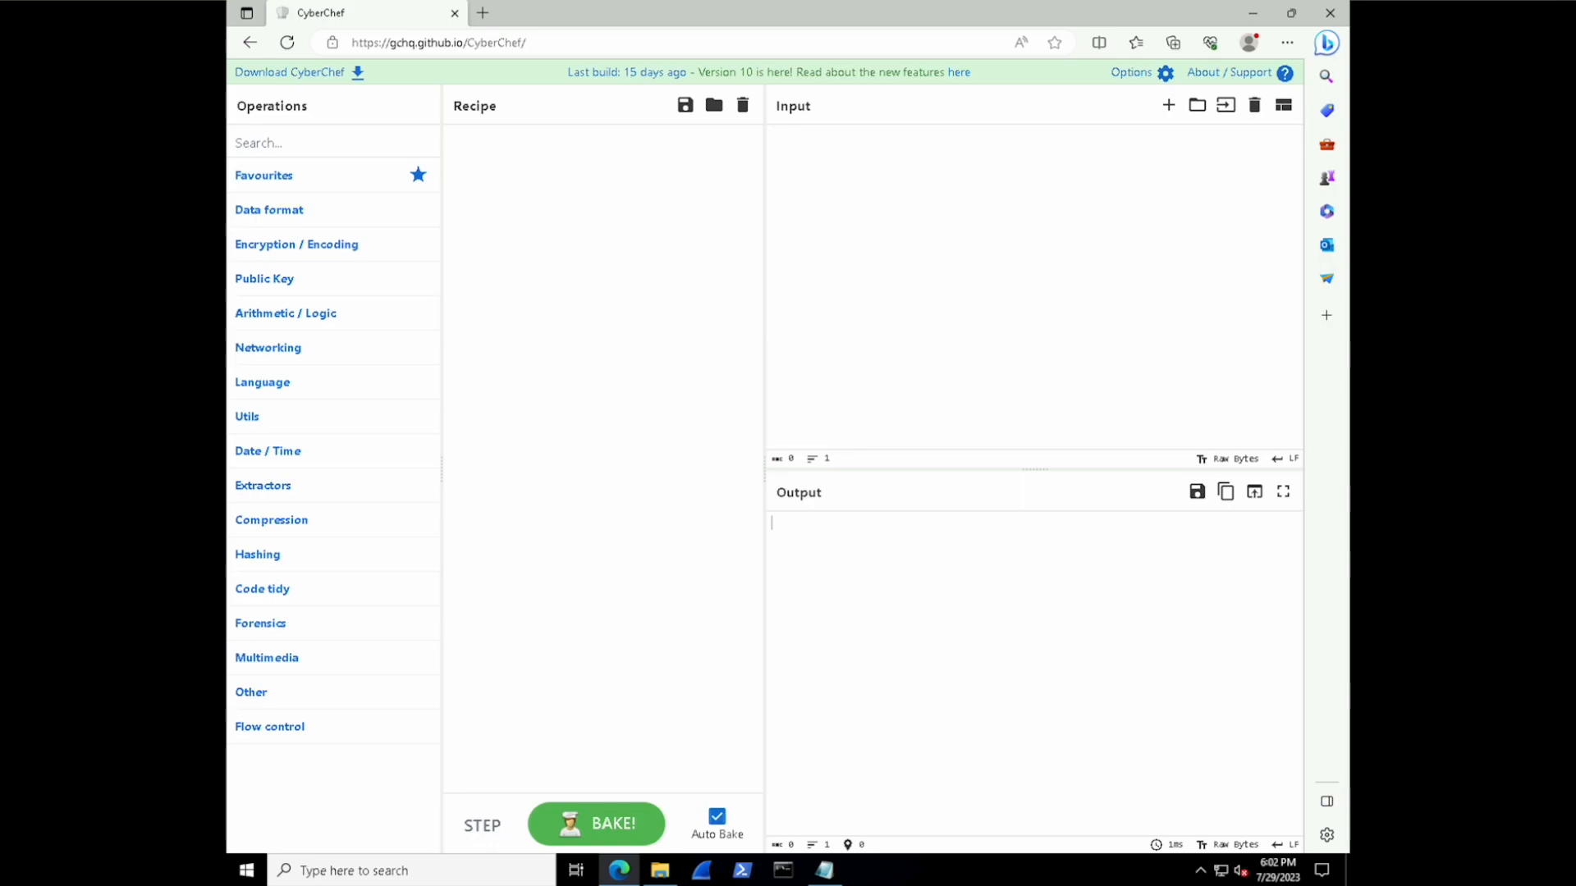
Enter the sample text Let's cook. as the input with an empty recipe.
{"action": "type", "text": "Let's"}
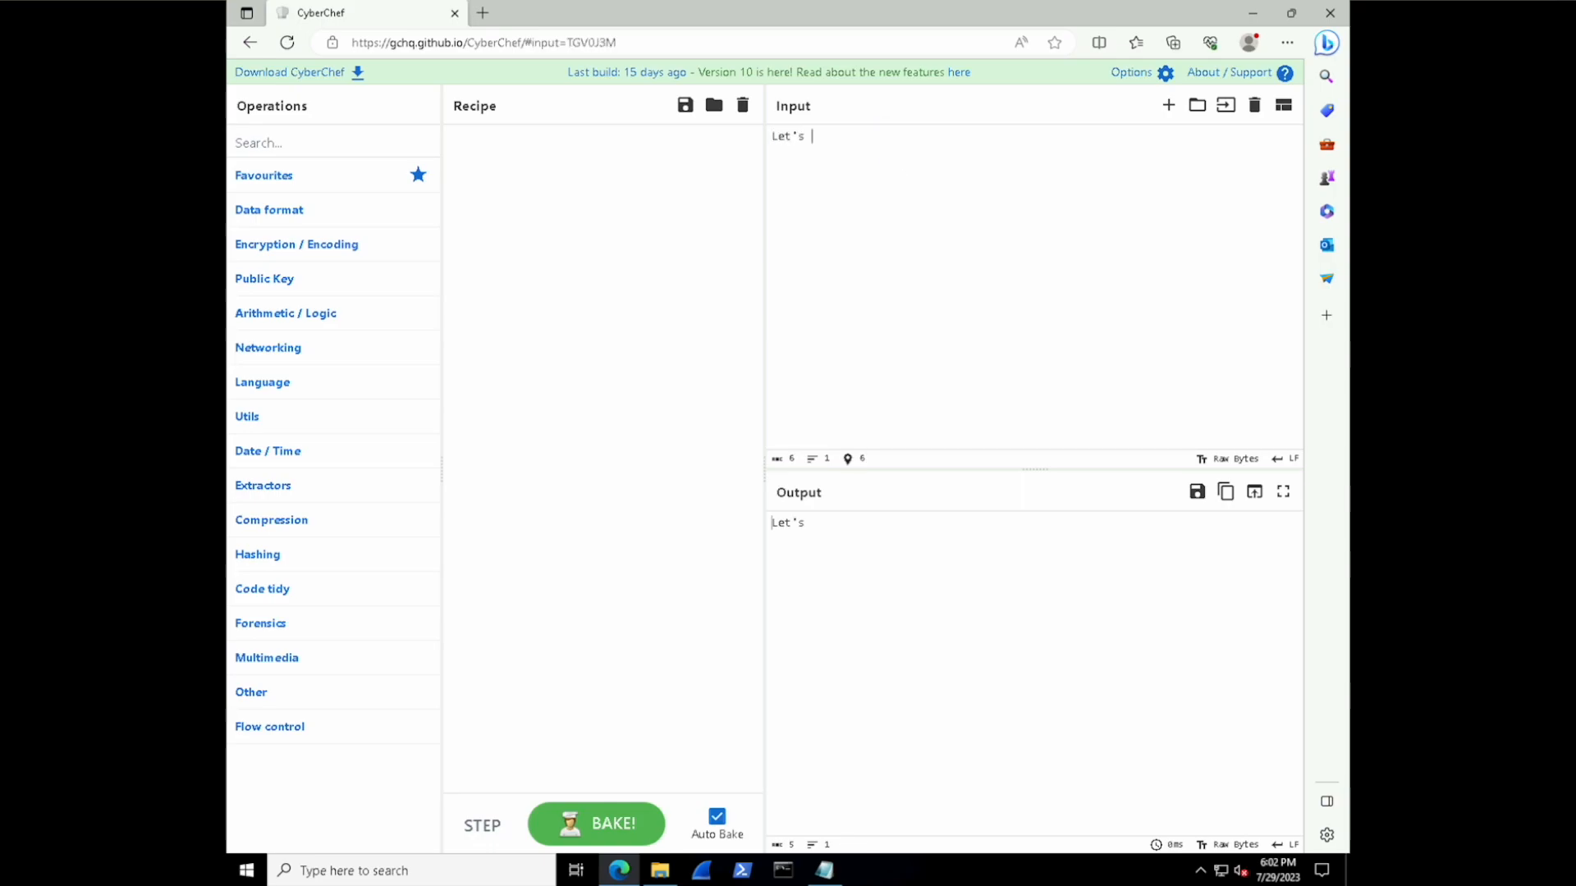
{"action": "type", "text": "cook."}
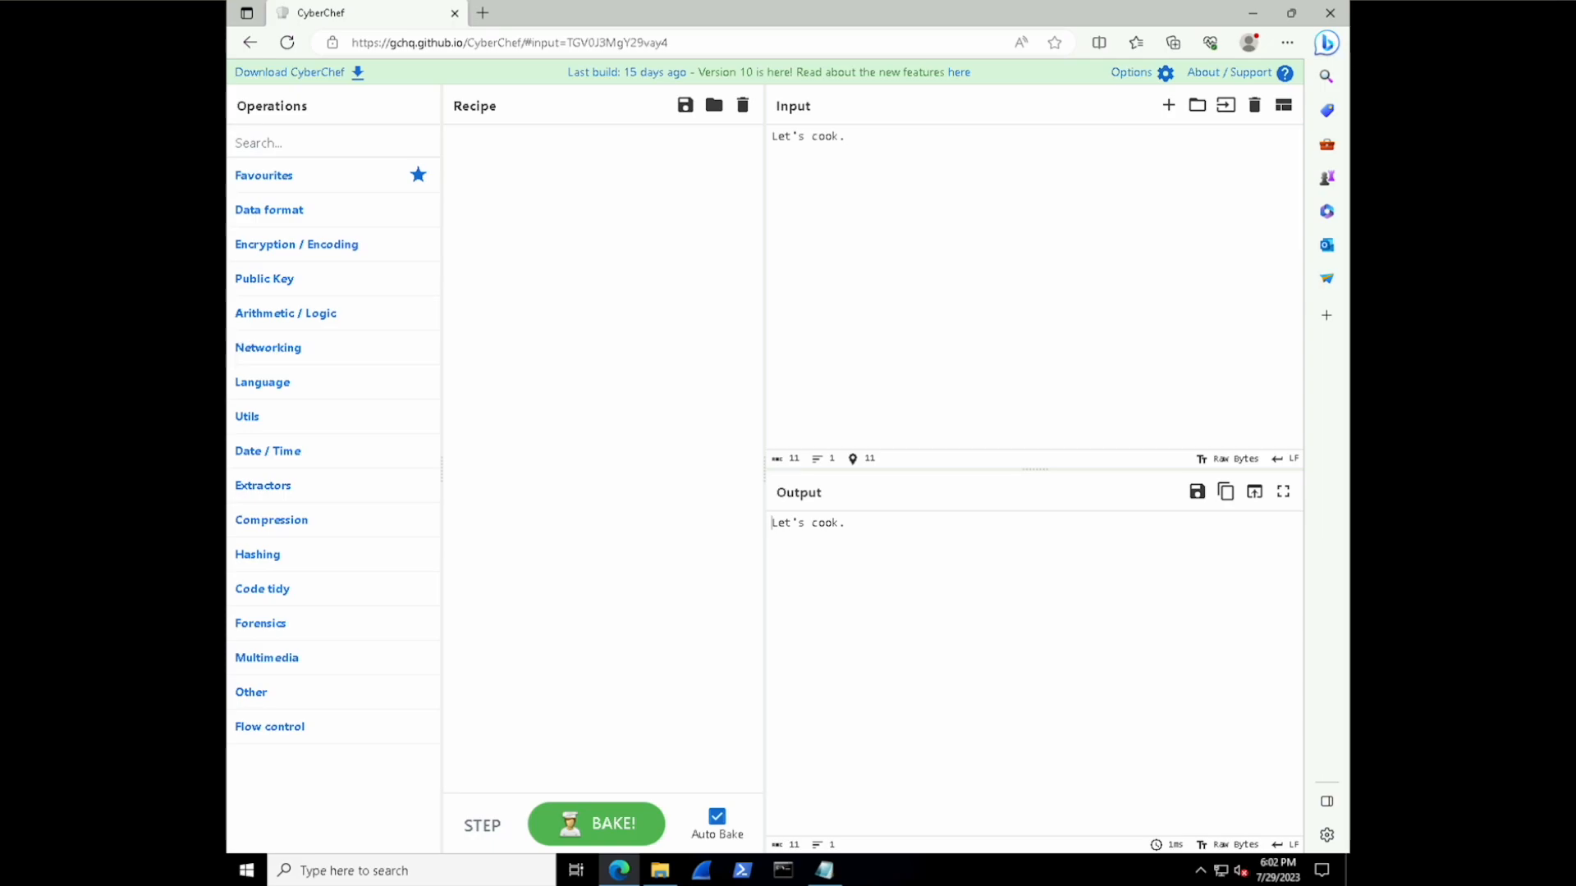
{"action": "left_click", "coordinate": [845, 136]}
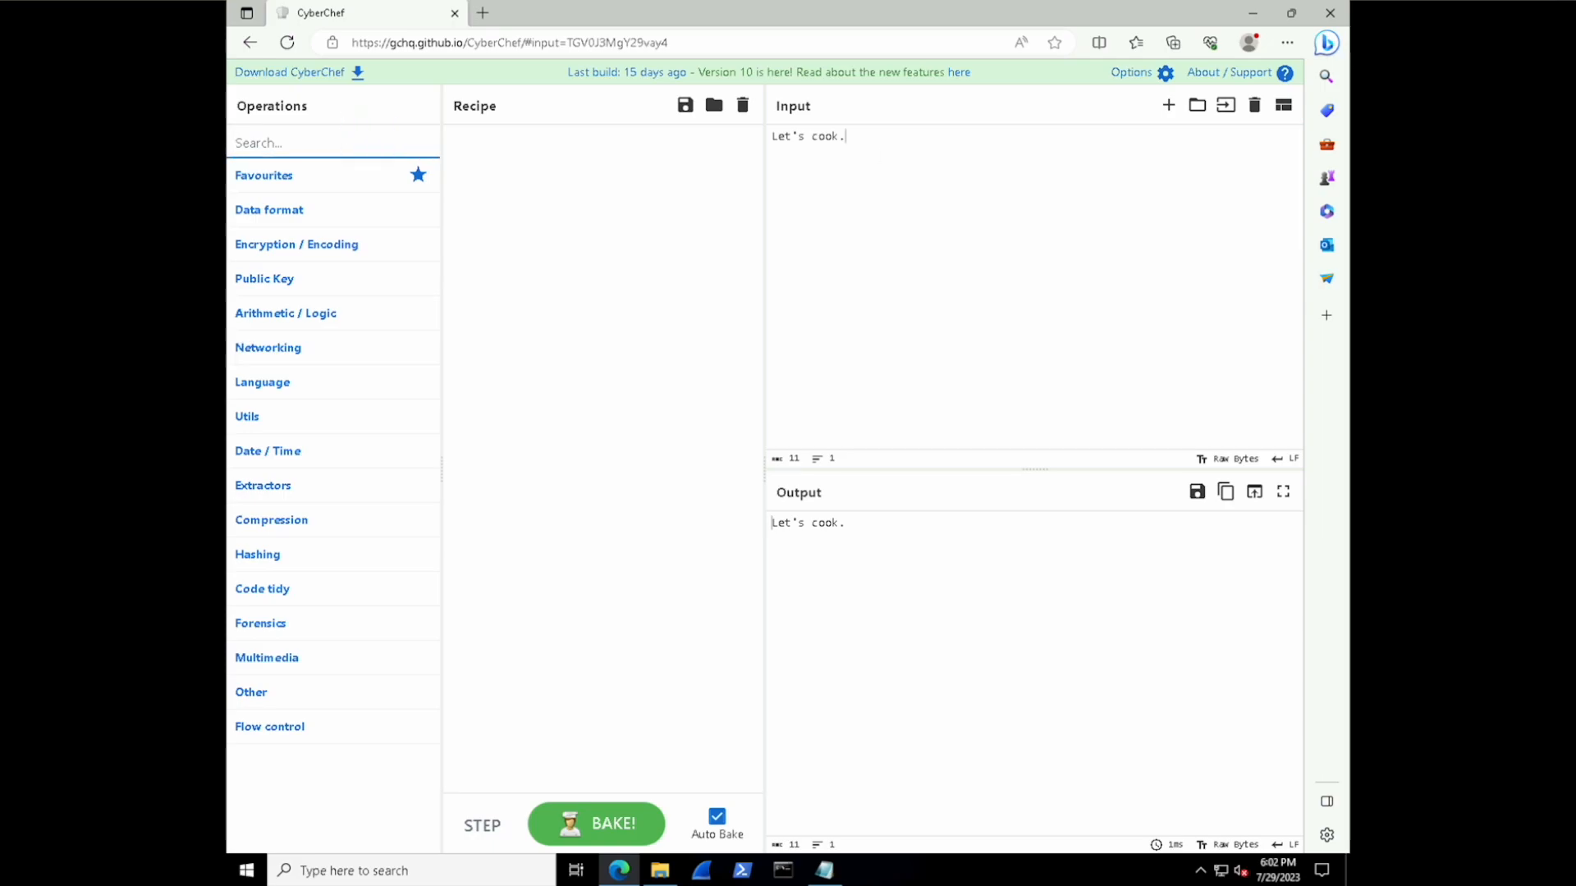
Add Reverse to the recipe so the output reads .kooc s'teL.
{"action": "type", "text": "reverse"}
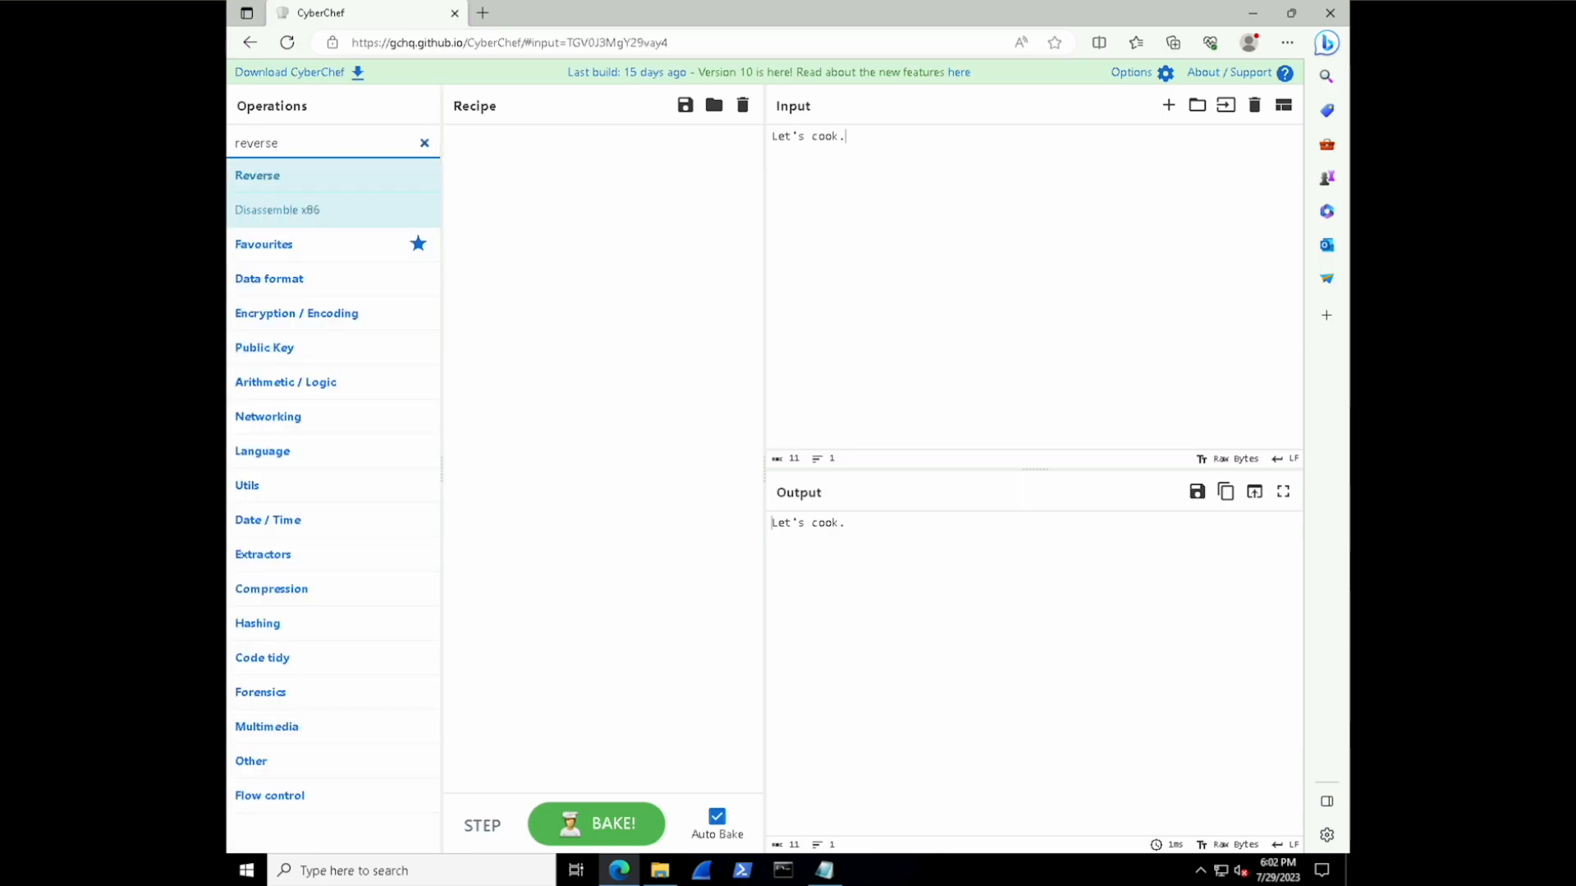
{"action": "left_click_drag", "start_coordinate": [258, 176], "coordinate": [511, 152]}
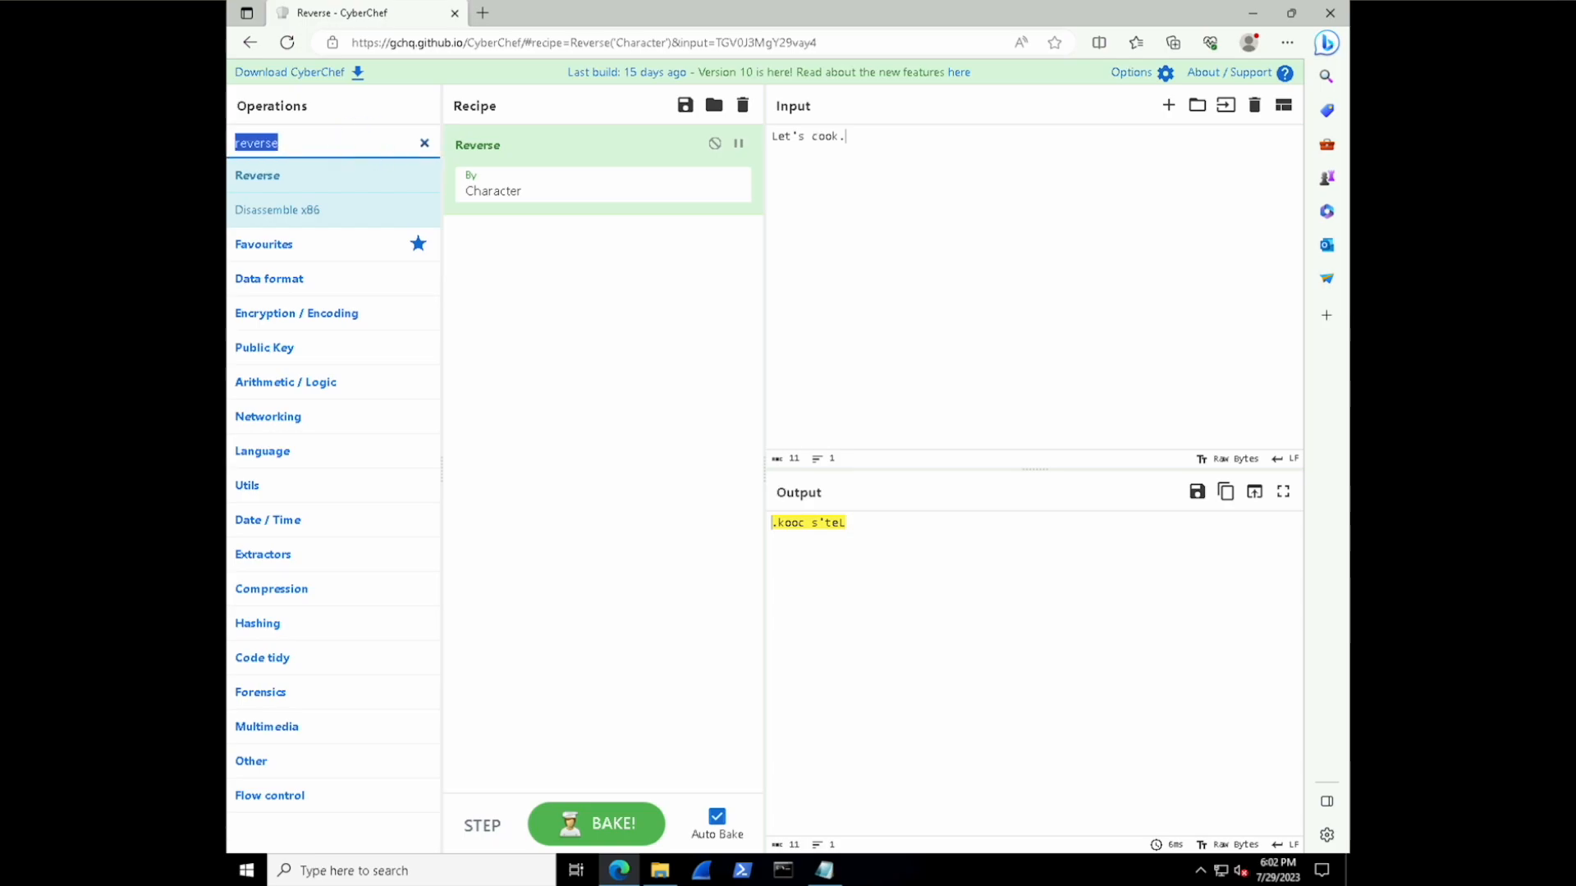
Append To Base64 and To Octal so the output becomes space-separated octal numbers.
{"action": "type", "text": "to base64"}
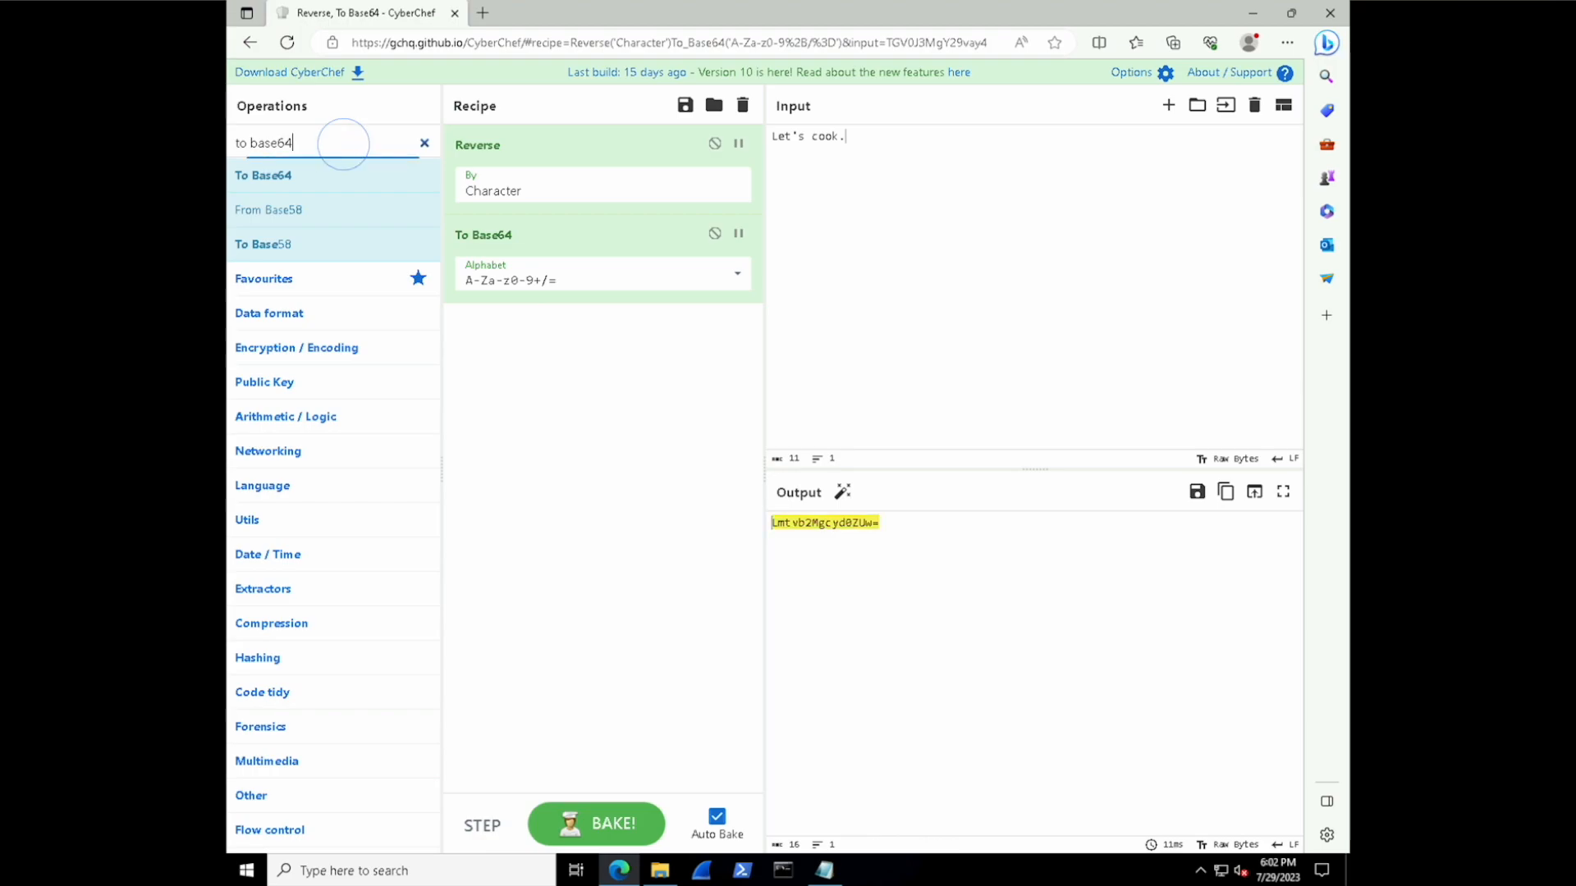
{"action": "type", "text": "to octal"}
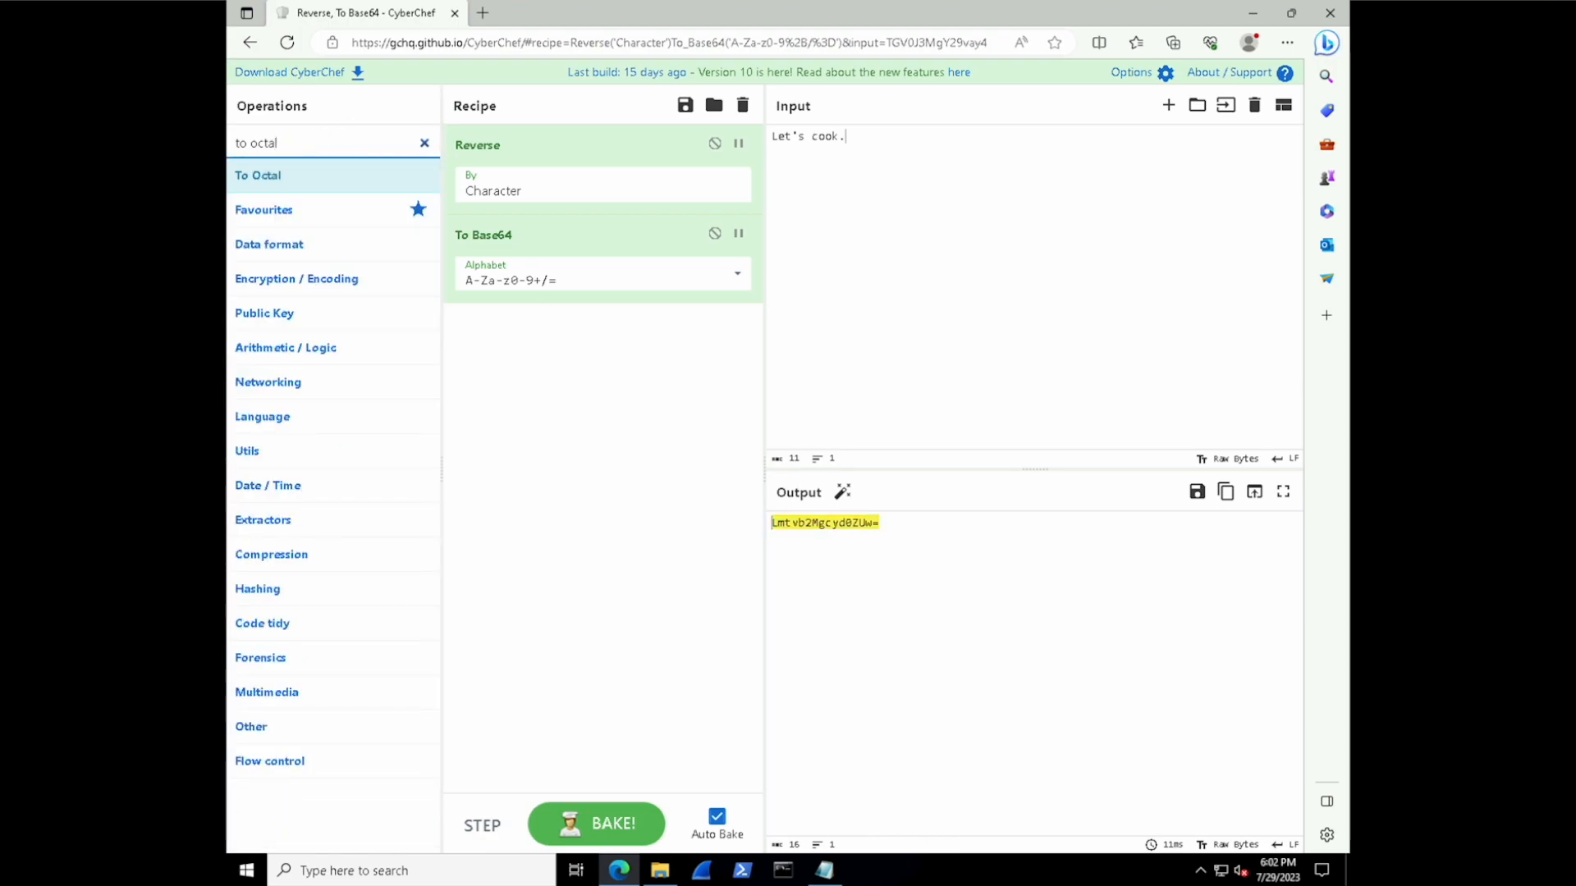
{"action": "double_click", "coordinate": [257, 176]}
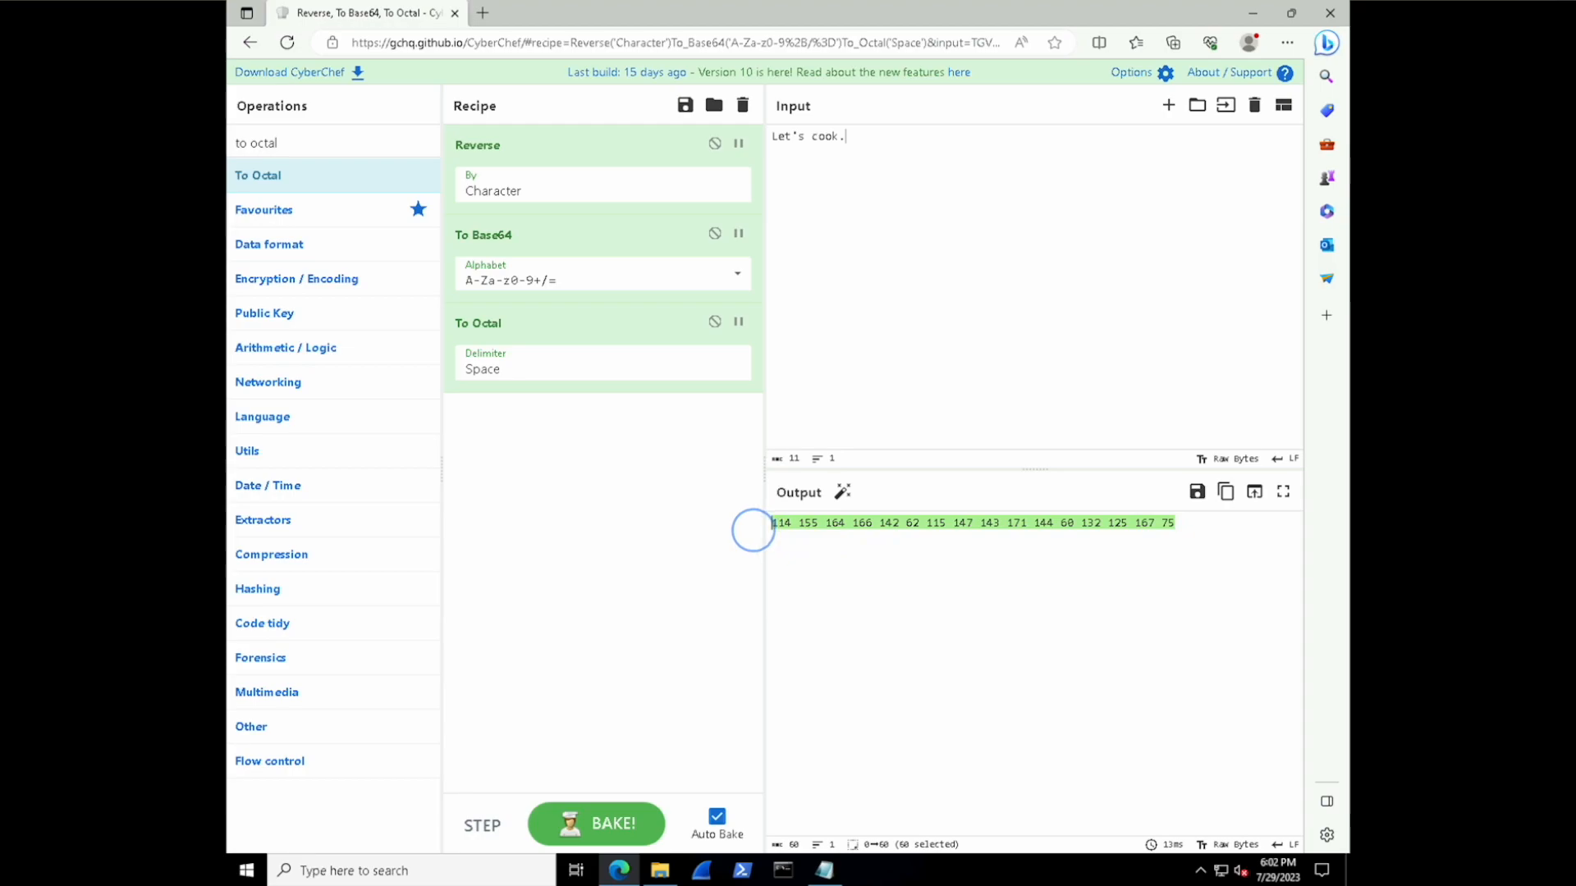
Copy the octal output, then clear the Reverse, To Base64 and To Octal recipe.
{"action": "right_click", "coordinate": [970, 522]}
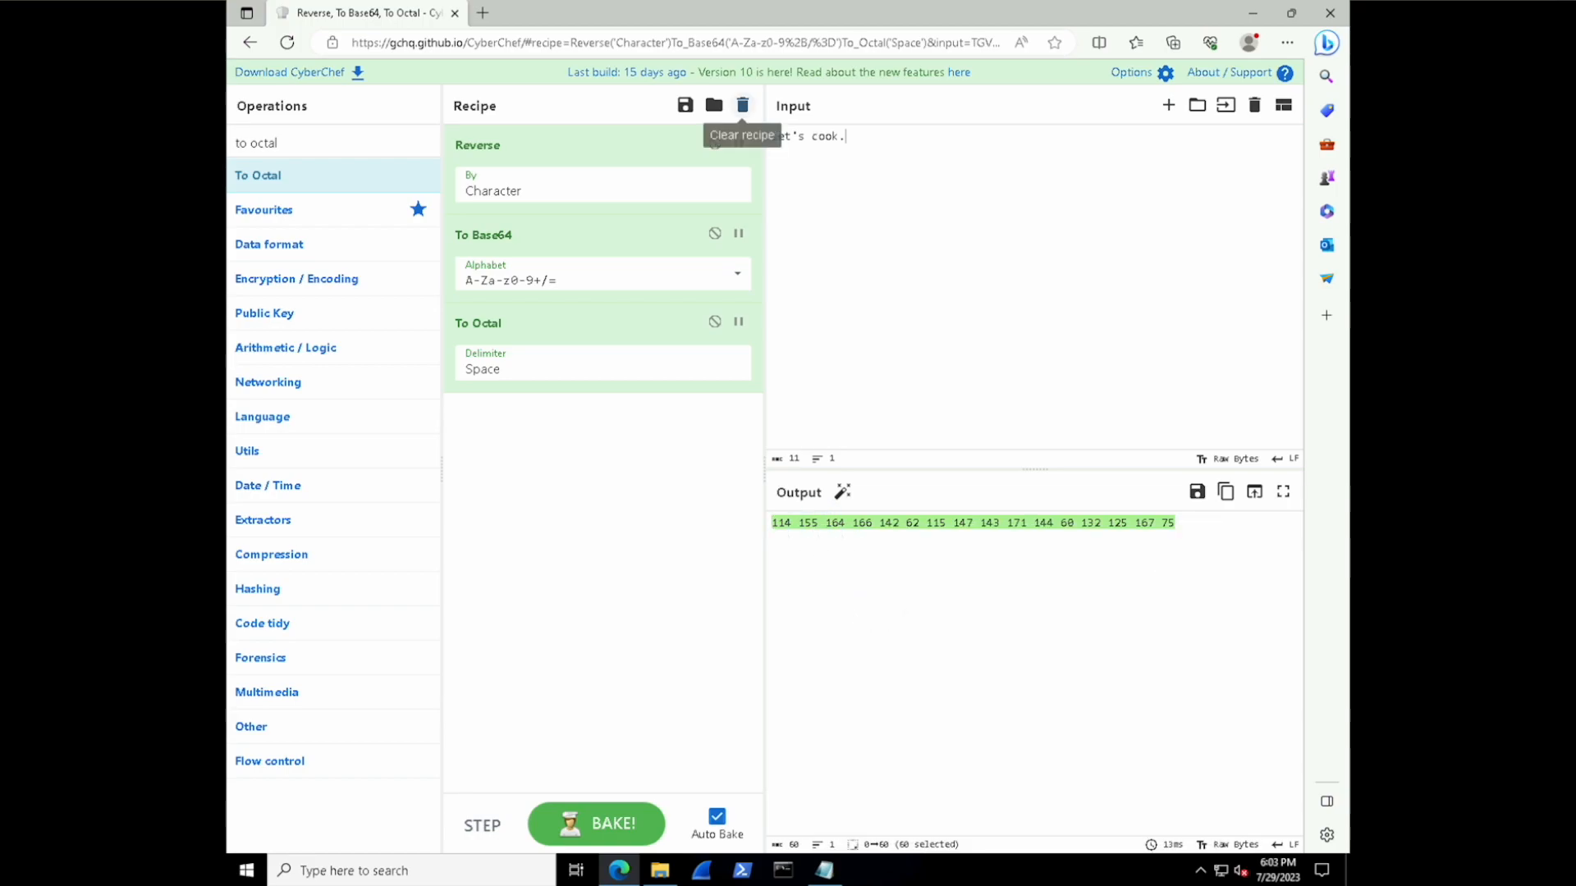
{"action": "left_click", "coordinate": [742, 105]}
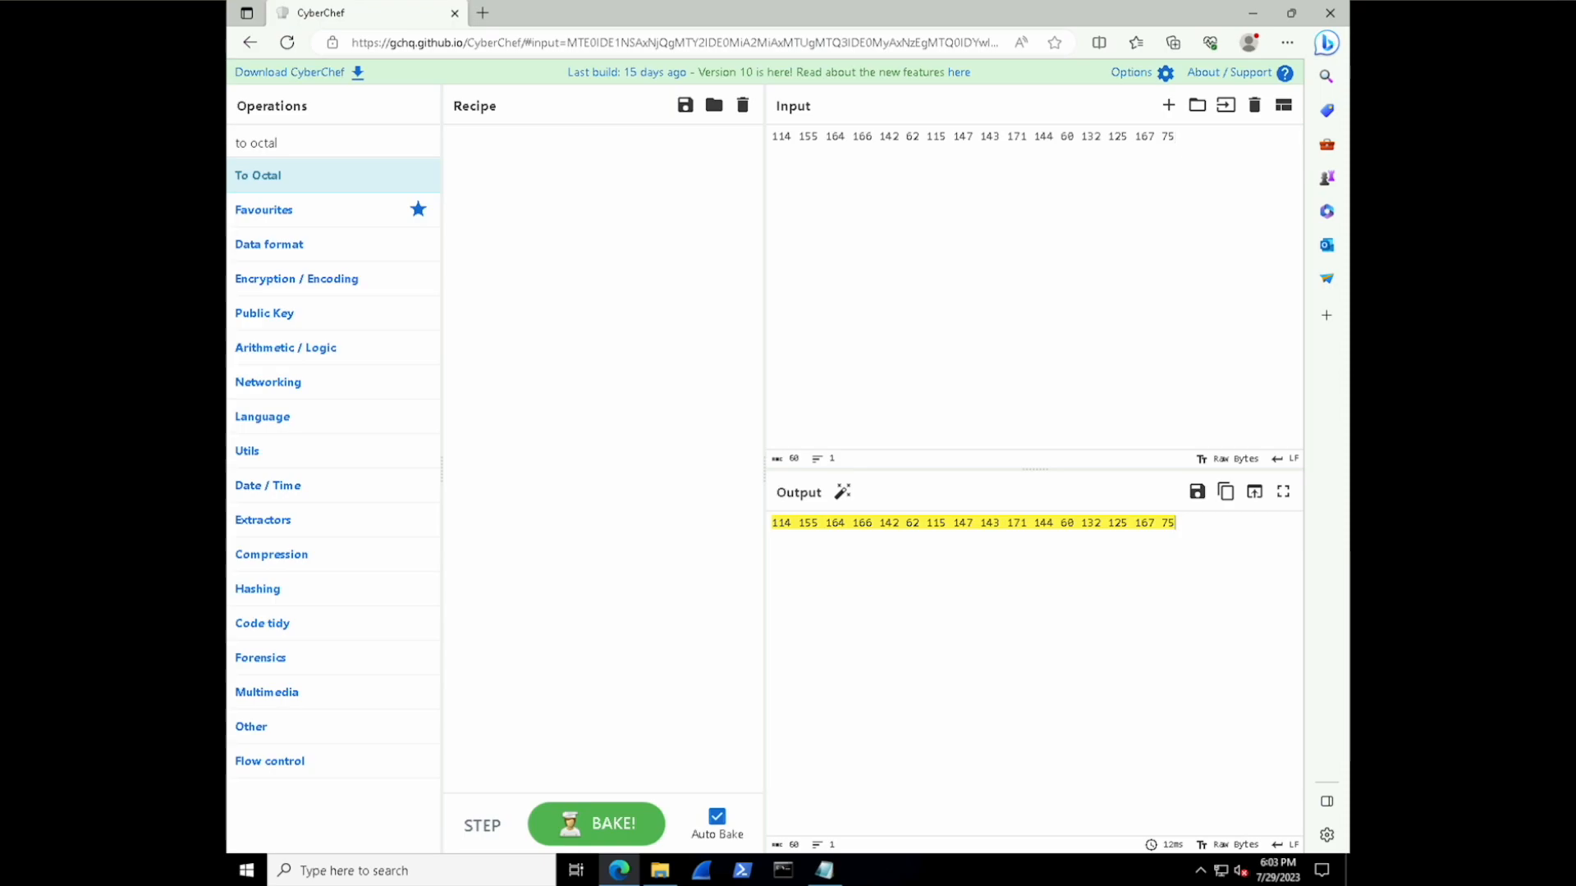
{"action": "mouse_move", "coordinate": [842, 490]}
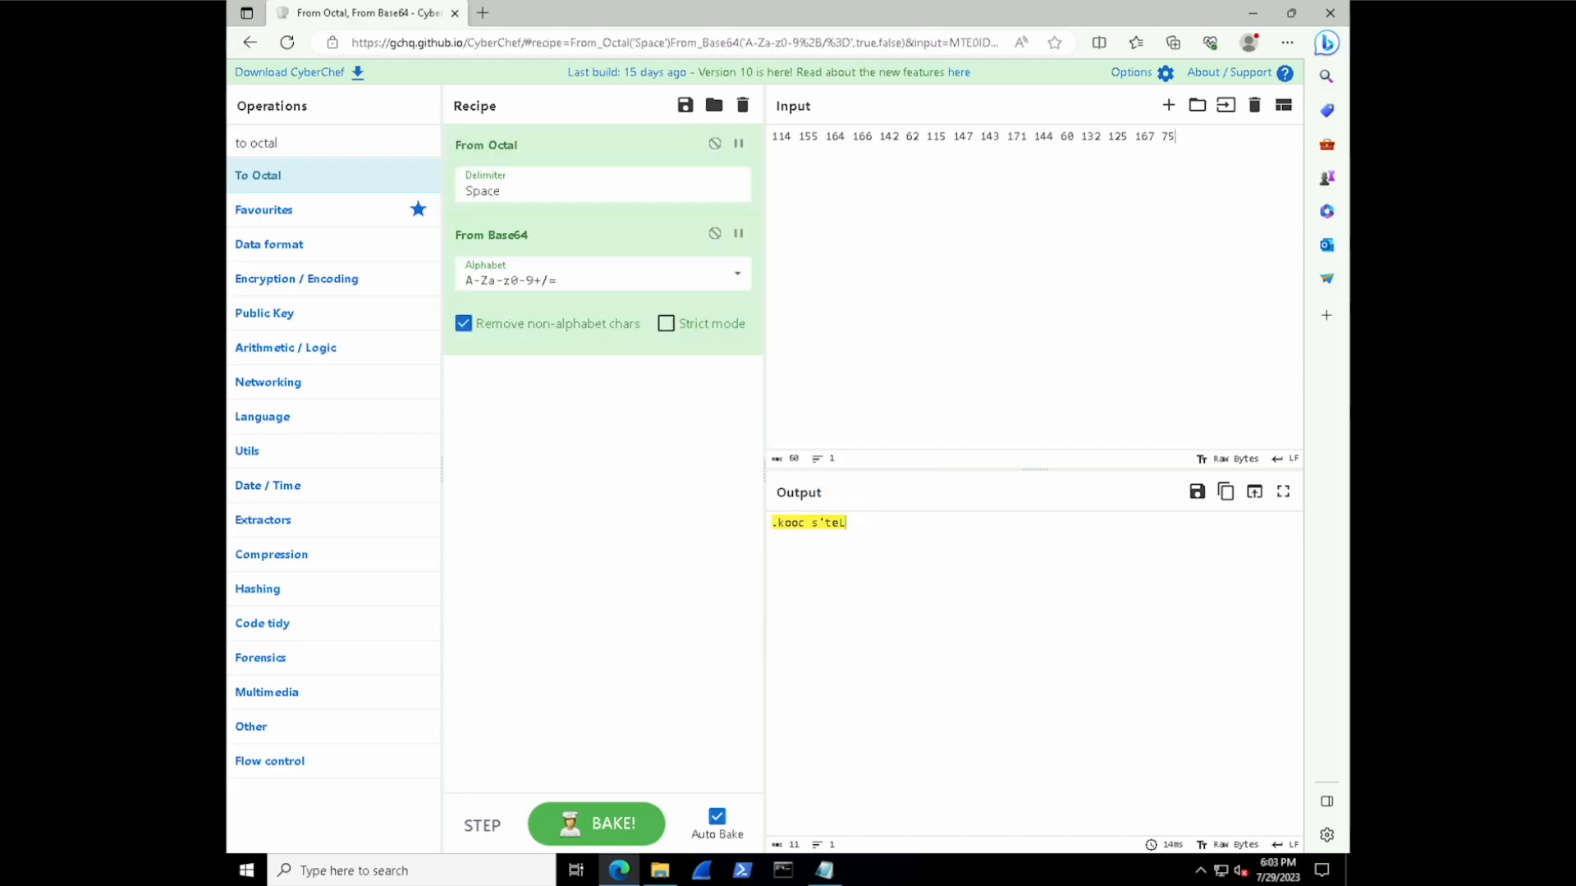
{"action": "mouse_move", "coordinate": [846, 501]}
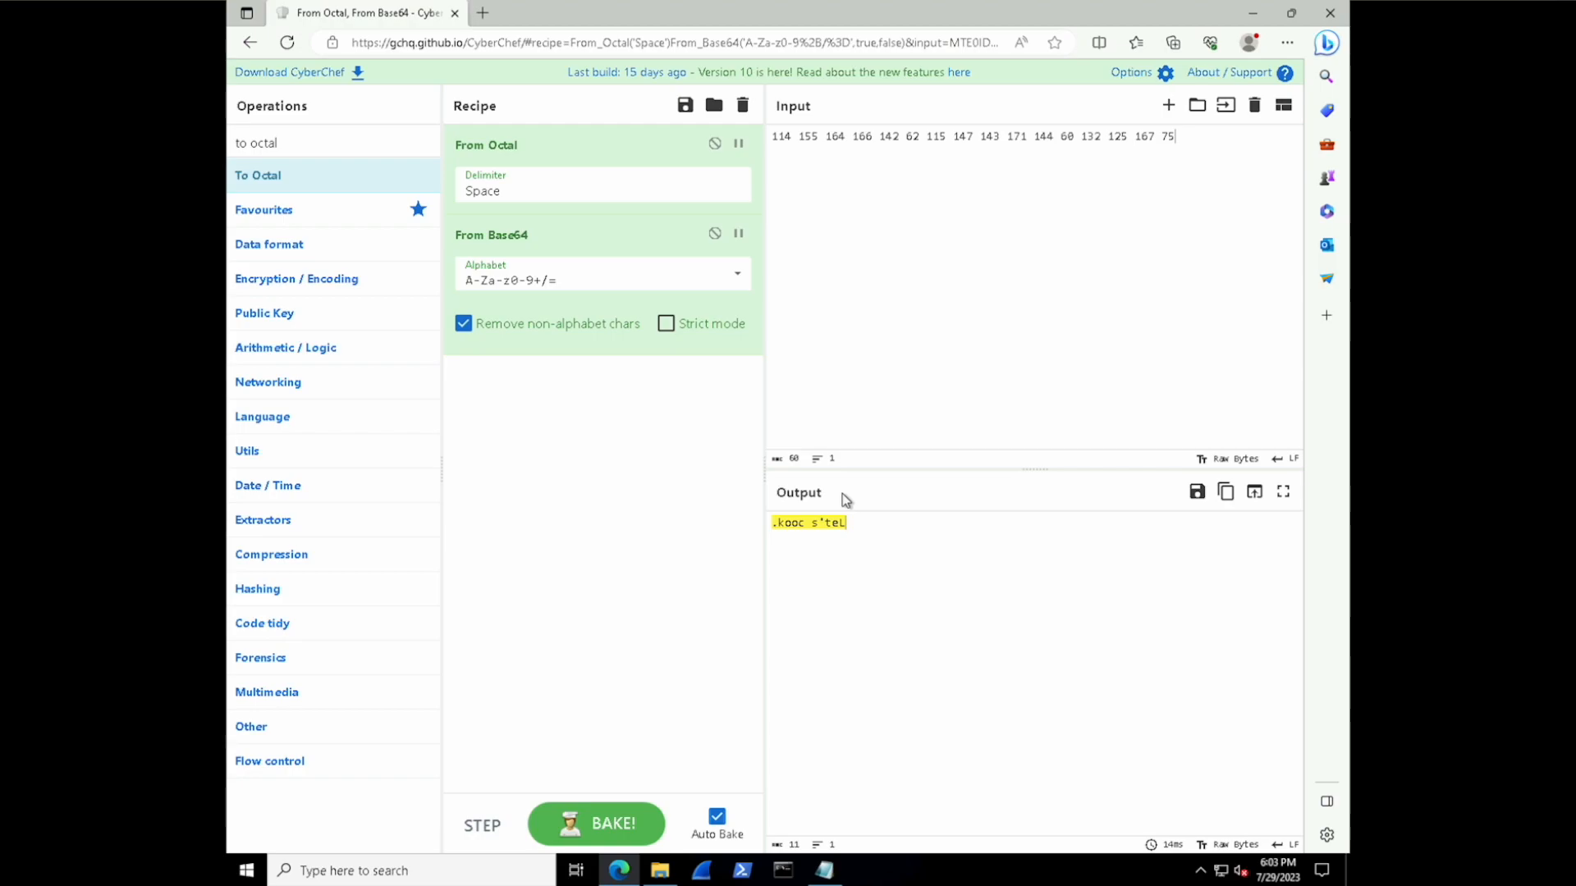
{"action": "mouse_move", "coordinate": [845, 501]}
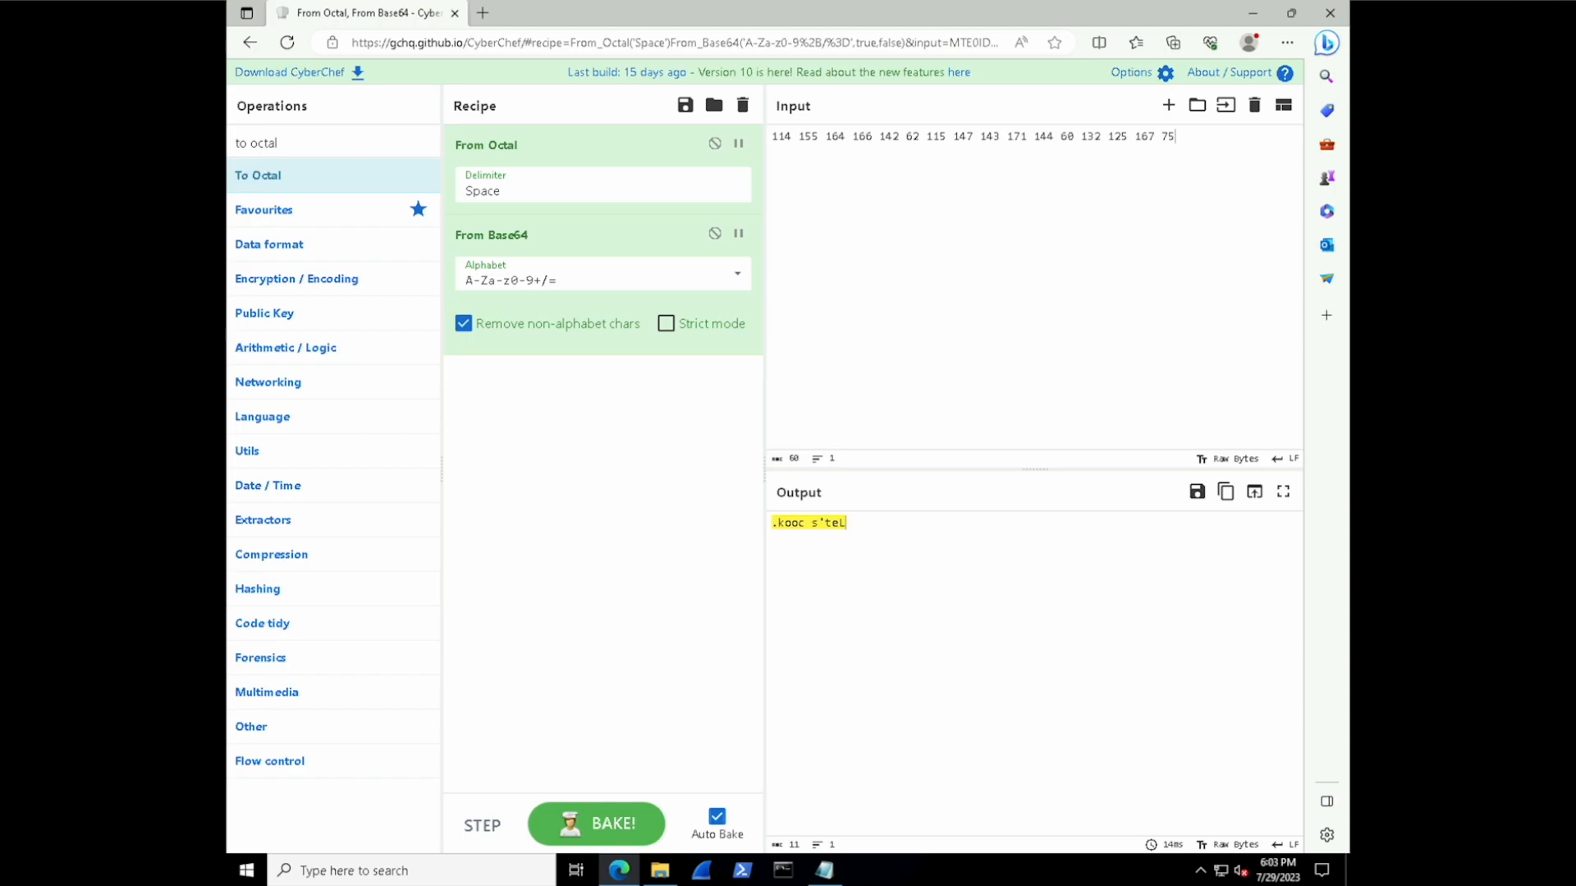
Decode the pasted octal with From Octal and From Base64 into .kooc s'teL.
{"action": "triple_click", "coordinate": [256, 142]}
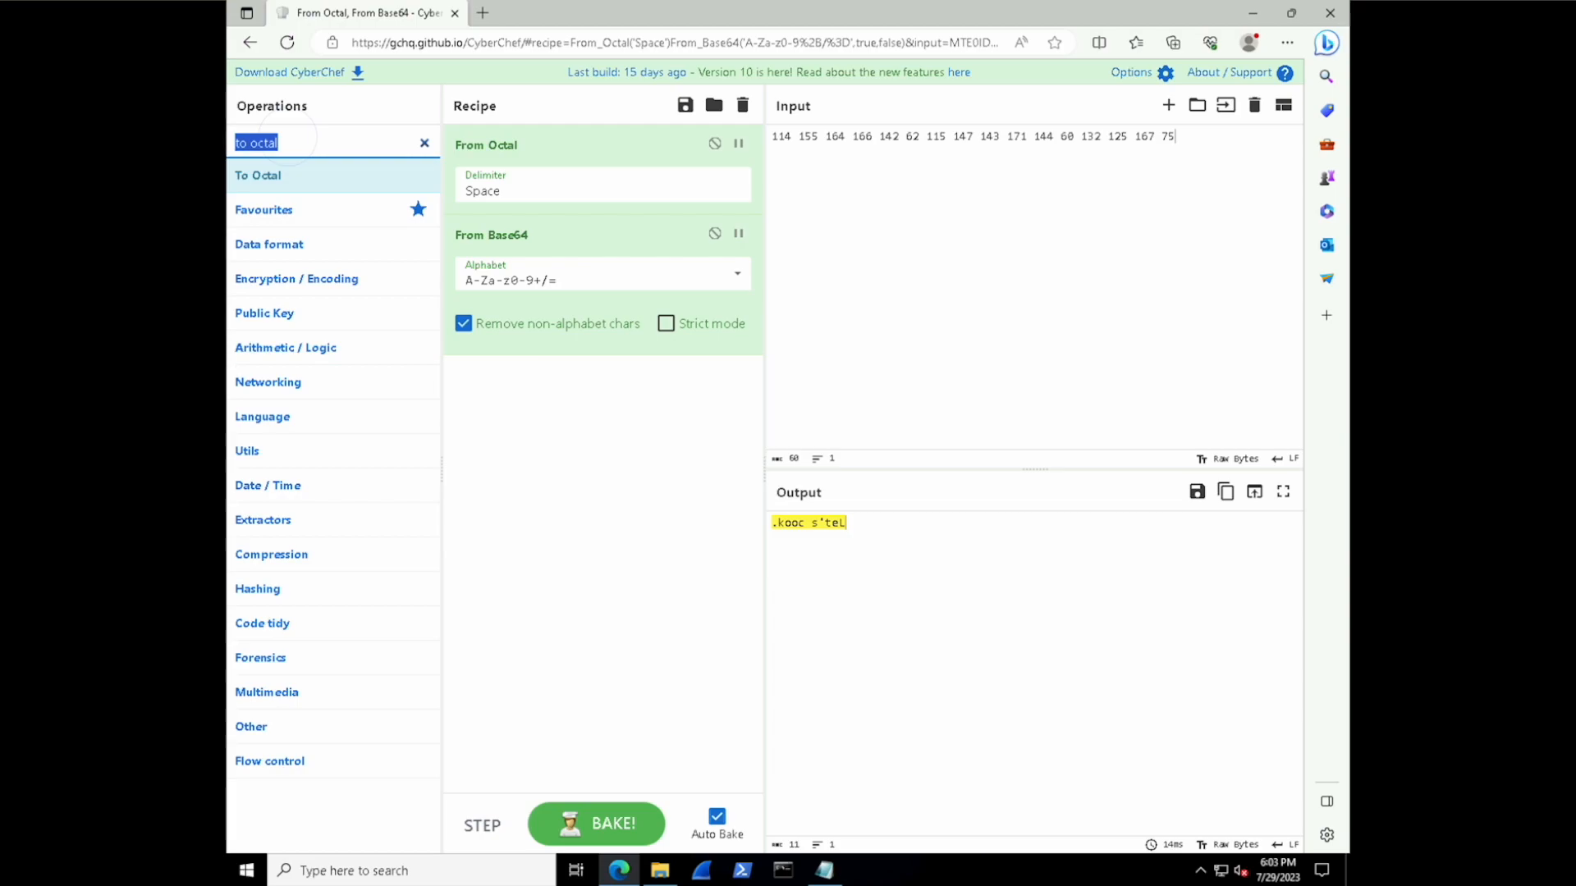
Add Reverse to recover Let's cook., clear the recipe and bring up obfuscated_code.txt in Notepad.
{"action": "type", "text": "reverse"}
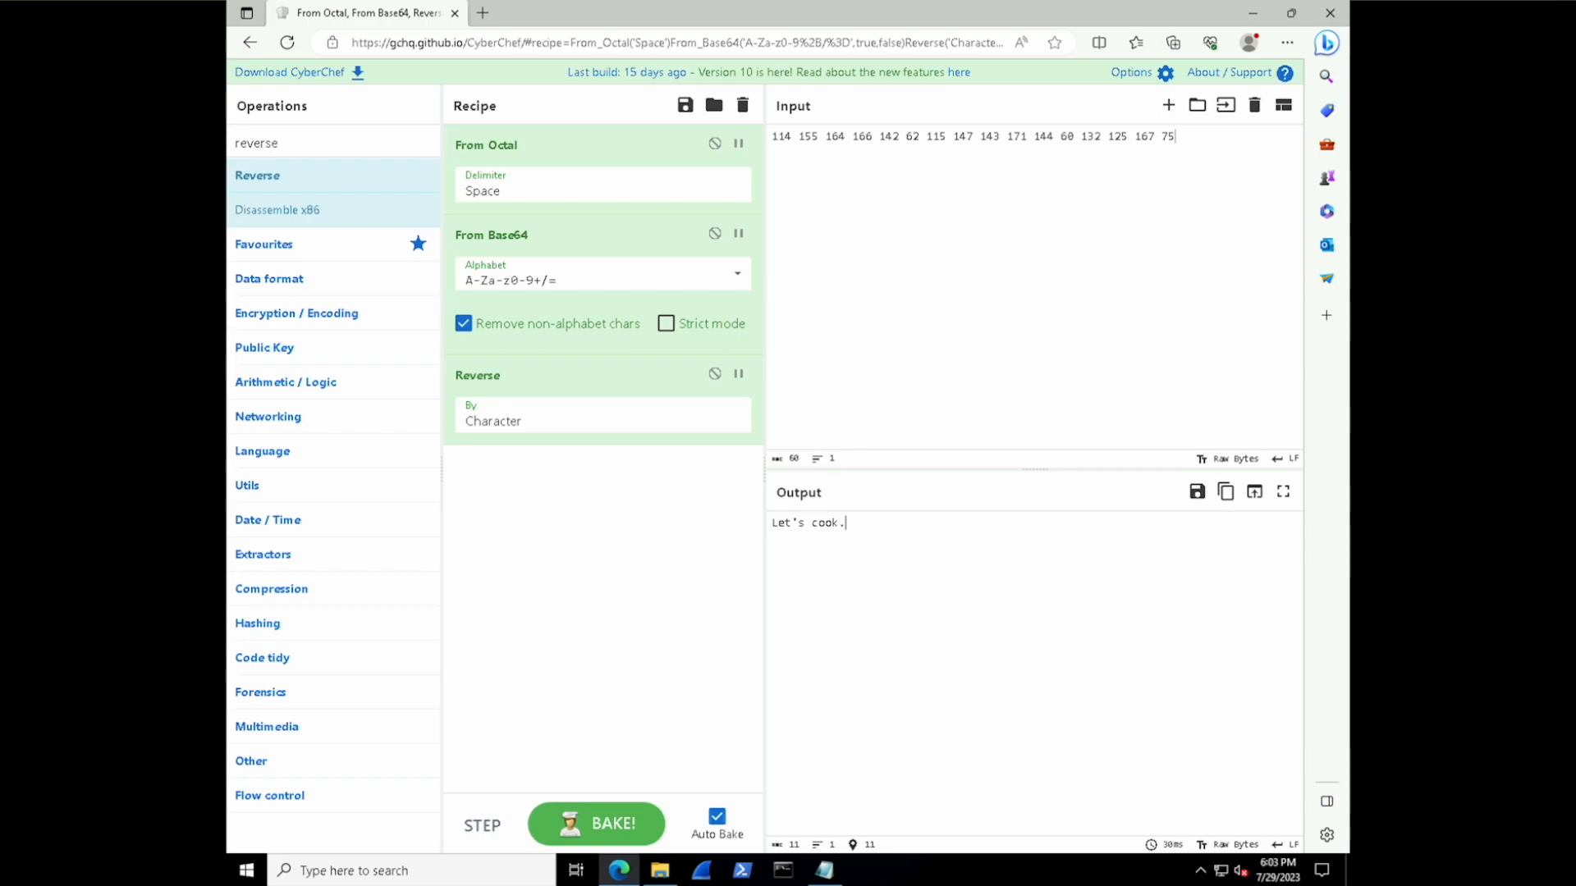
{"action": "left_click", "coordinate": [742, 105]}
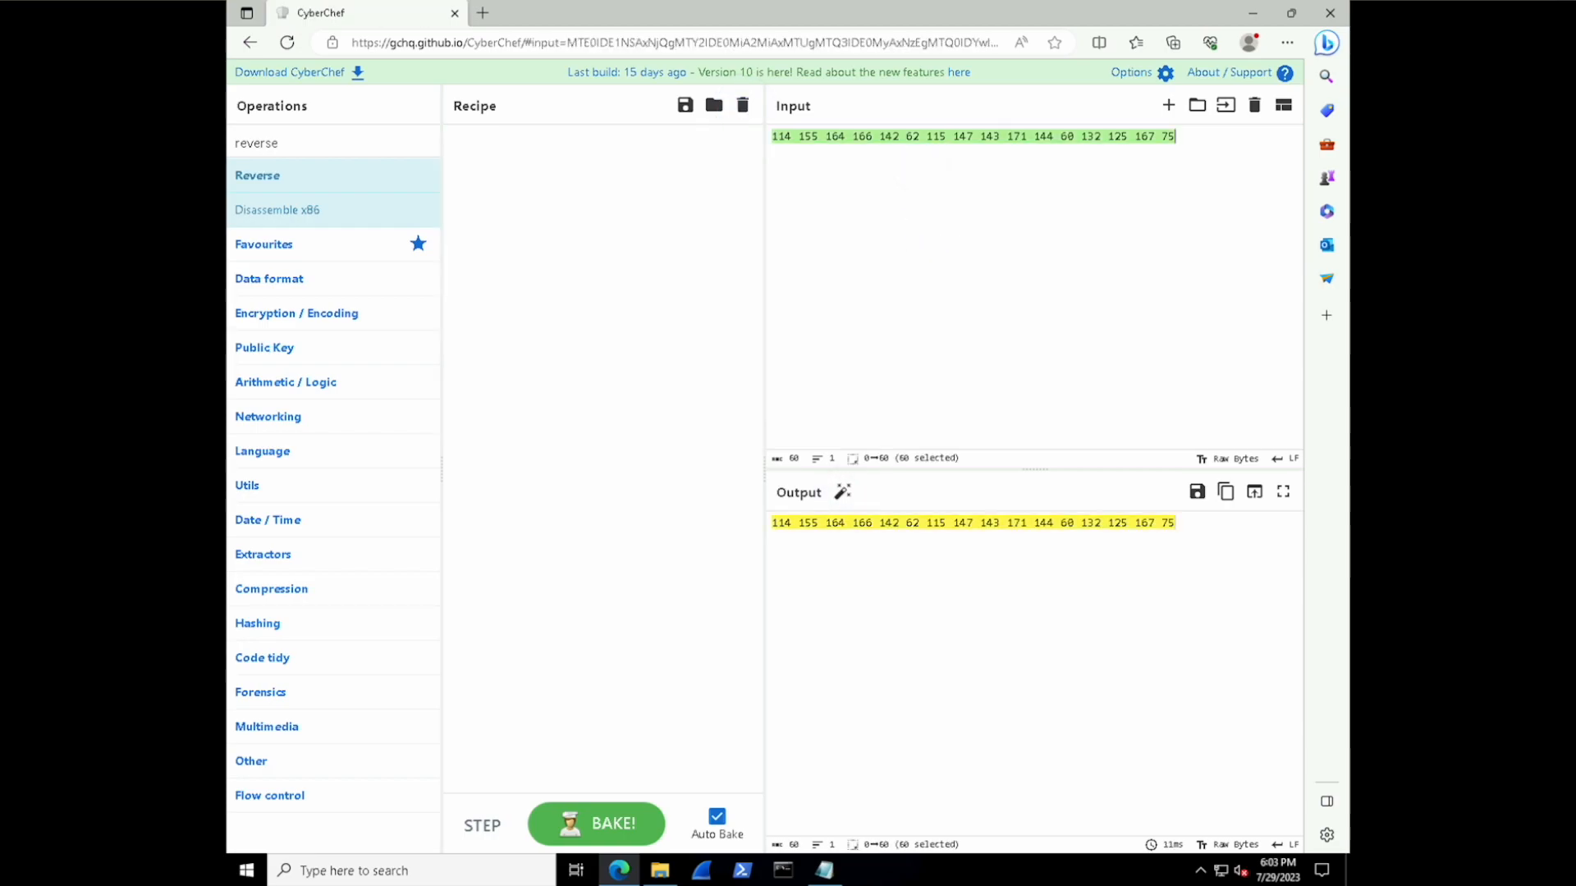
{"action": "left_click", "coordinate": [822, 870]}
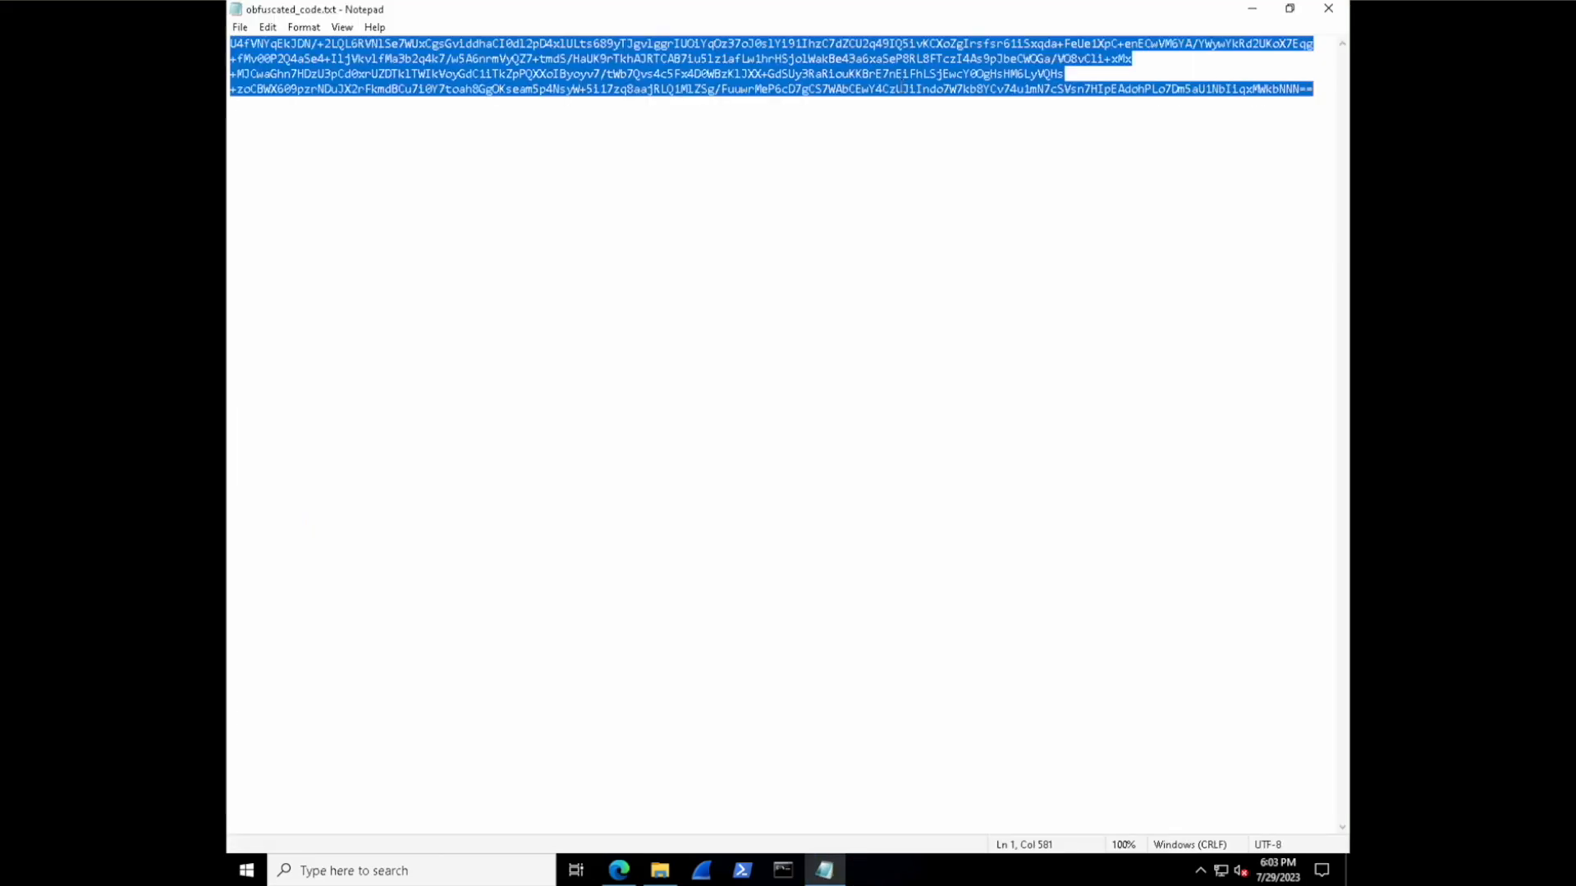
Paste the full obfuscated code from Notepad into the CyberChef input.
{"action": "left_click", "coordinate": [619, 870]}
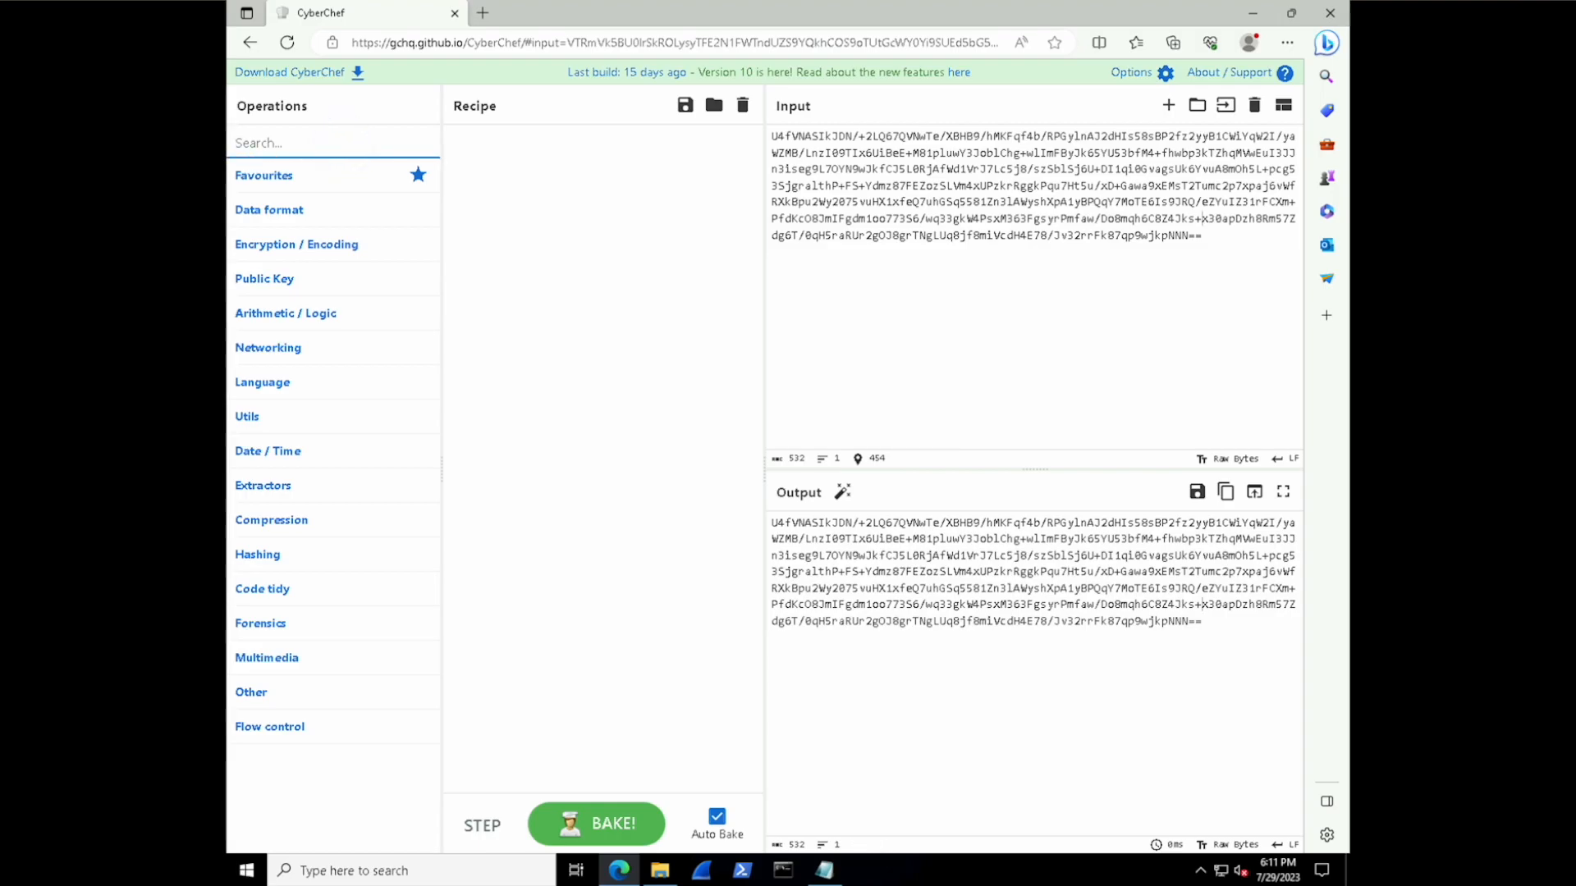
Add From Base64 to the recipe and inspect the input's trailing equals signs.
{"action": "type", "text": "from base64"}
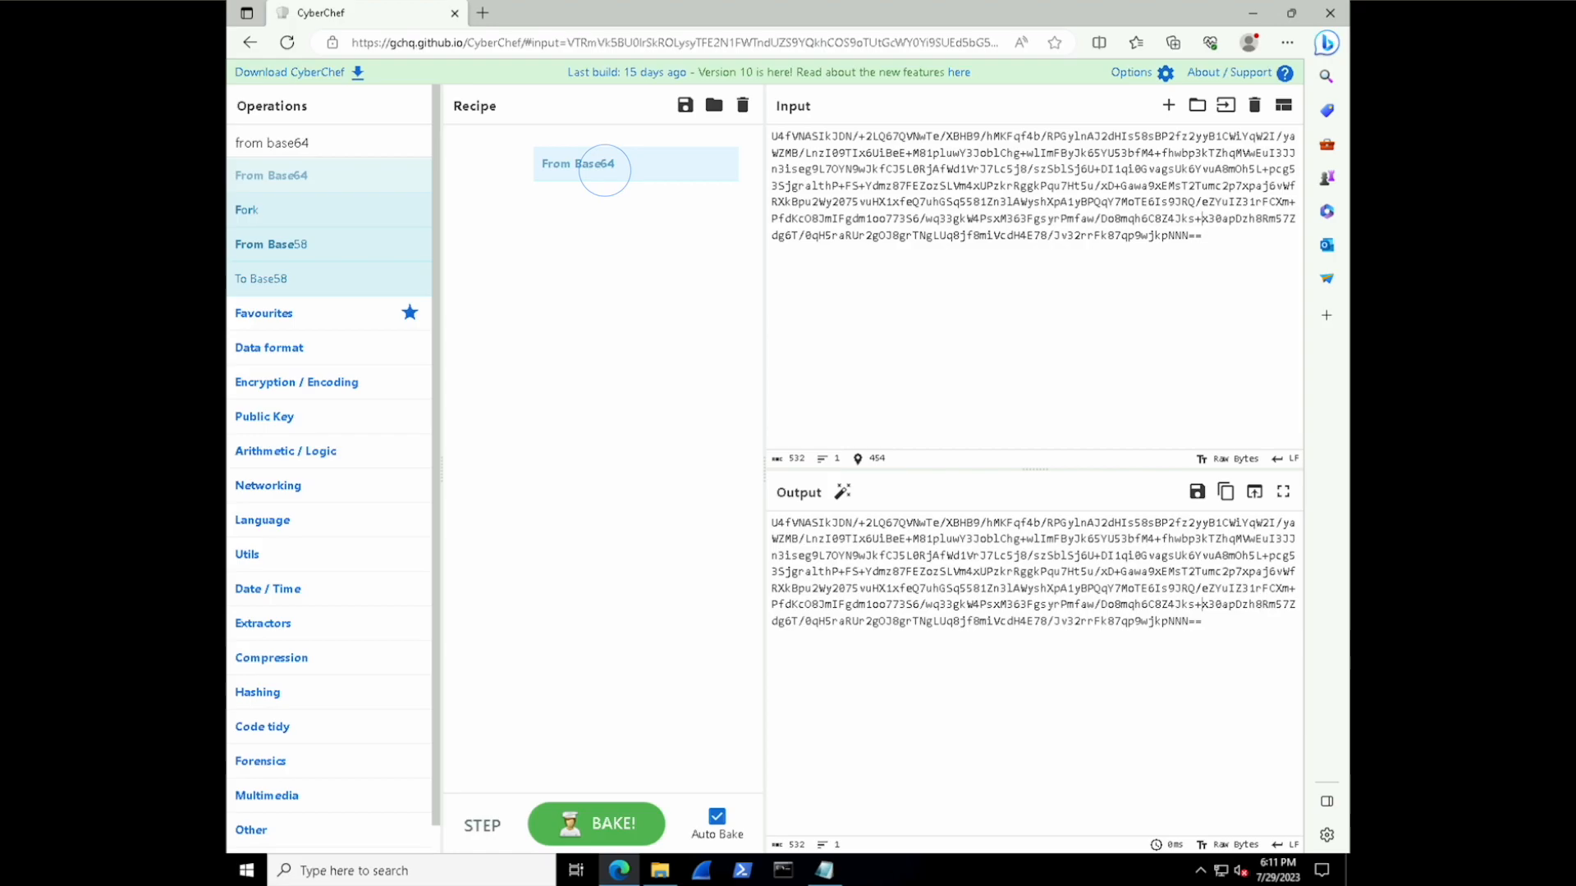
{"action": "left_click", "coordinate": [578, 164]}
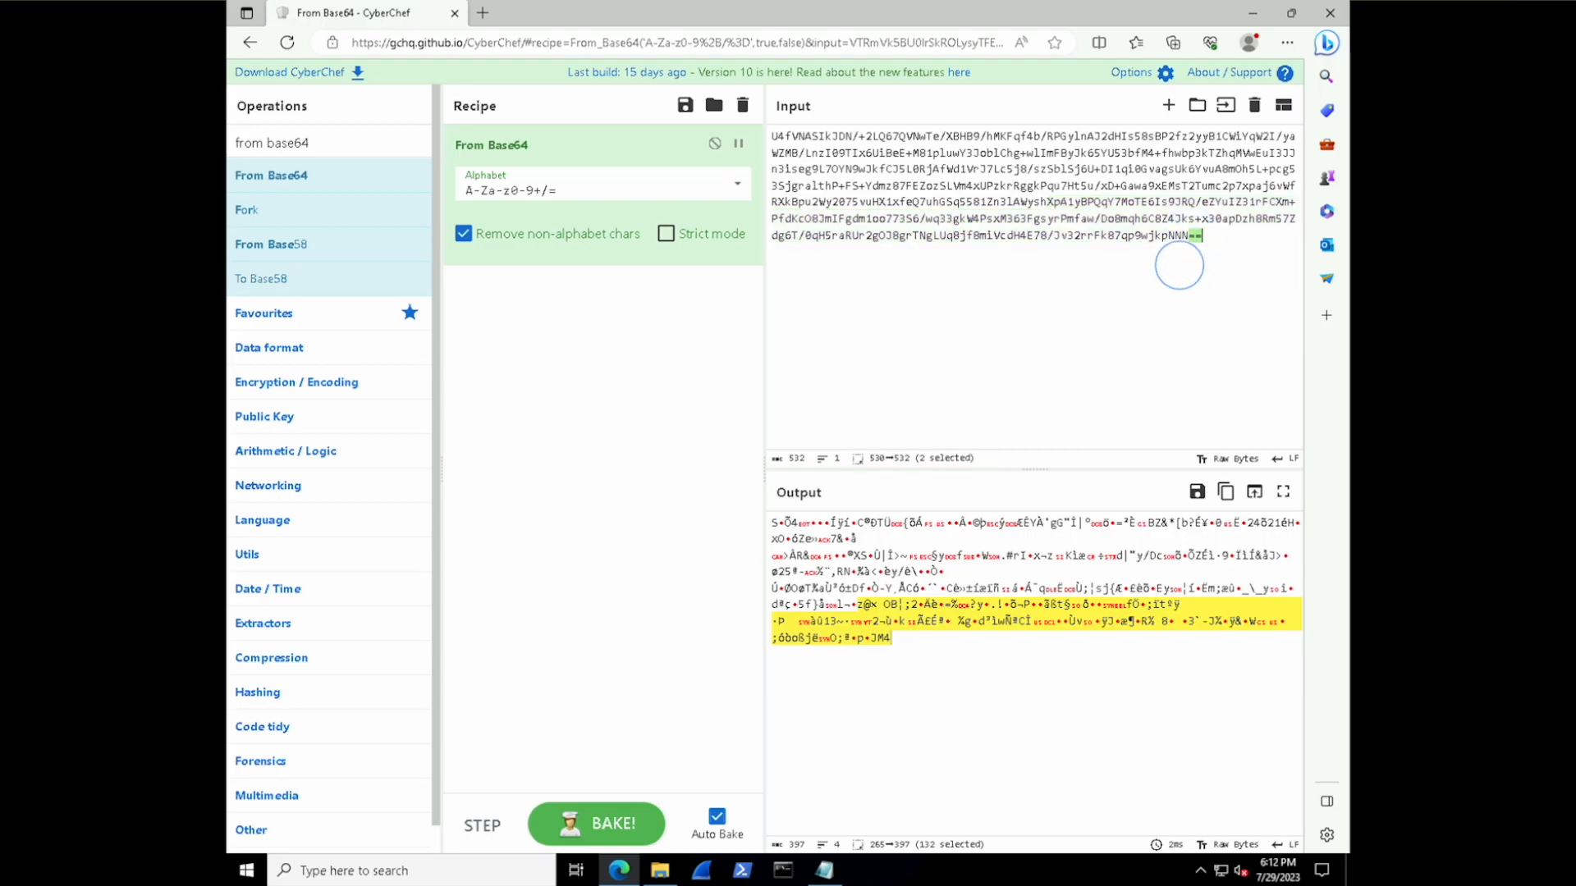
{"action": "left_click", "coordinate": [1196, 235]}
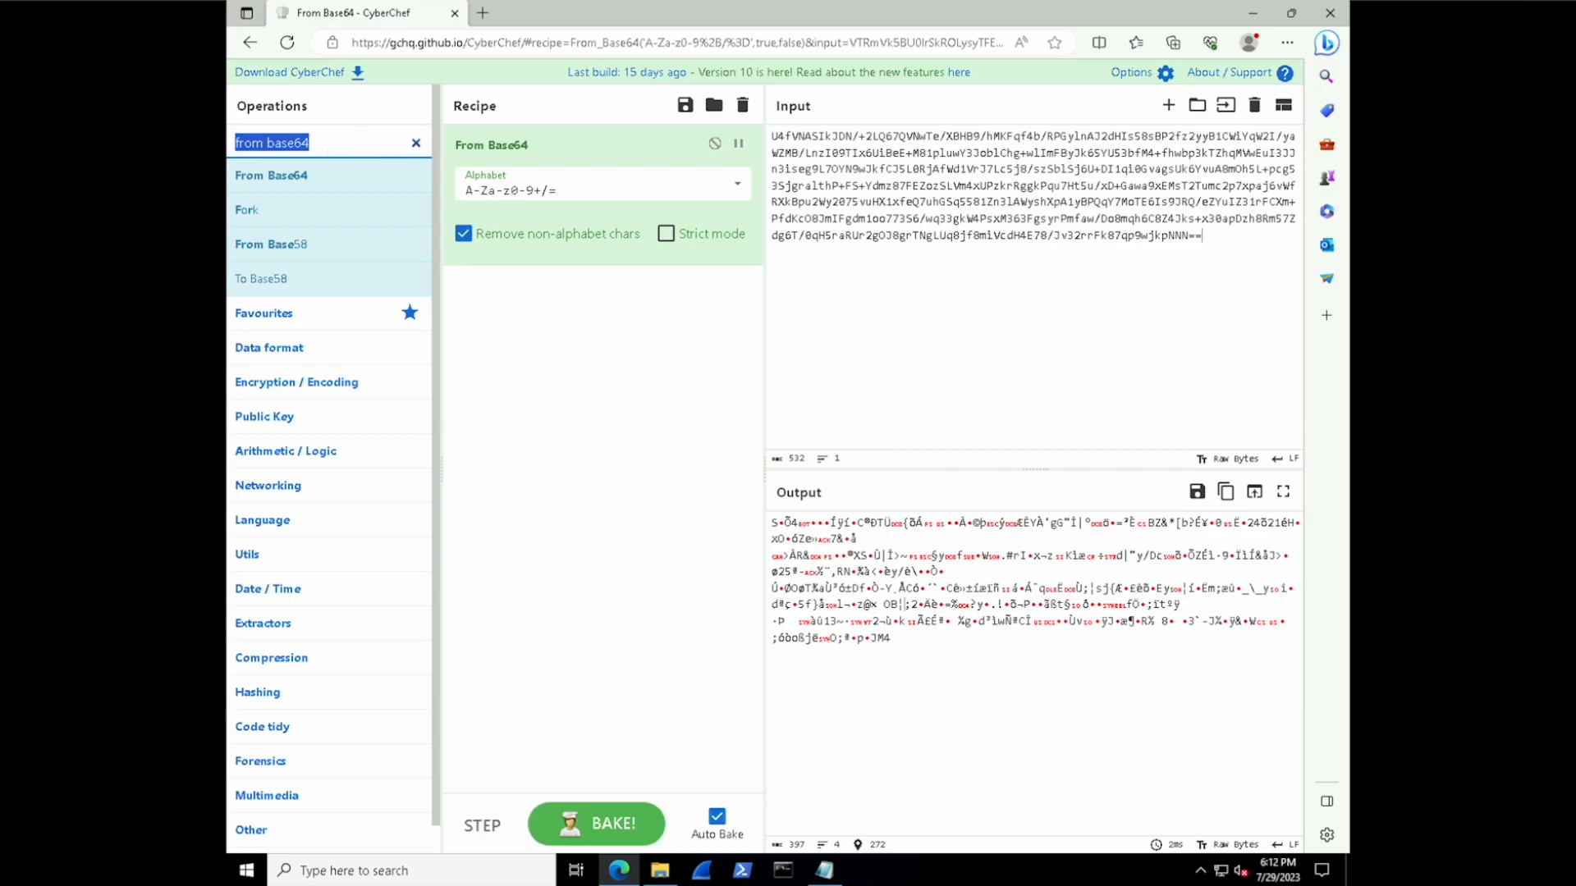
Place ROT13 before From Base64 and add Gunzip after it, yielding eight-digit binary groups.
{"action": "type", "text": "rot13"}
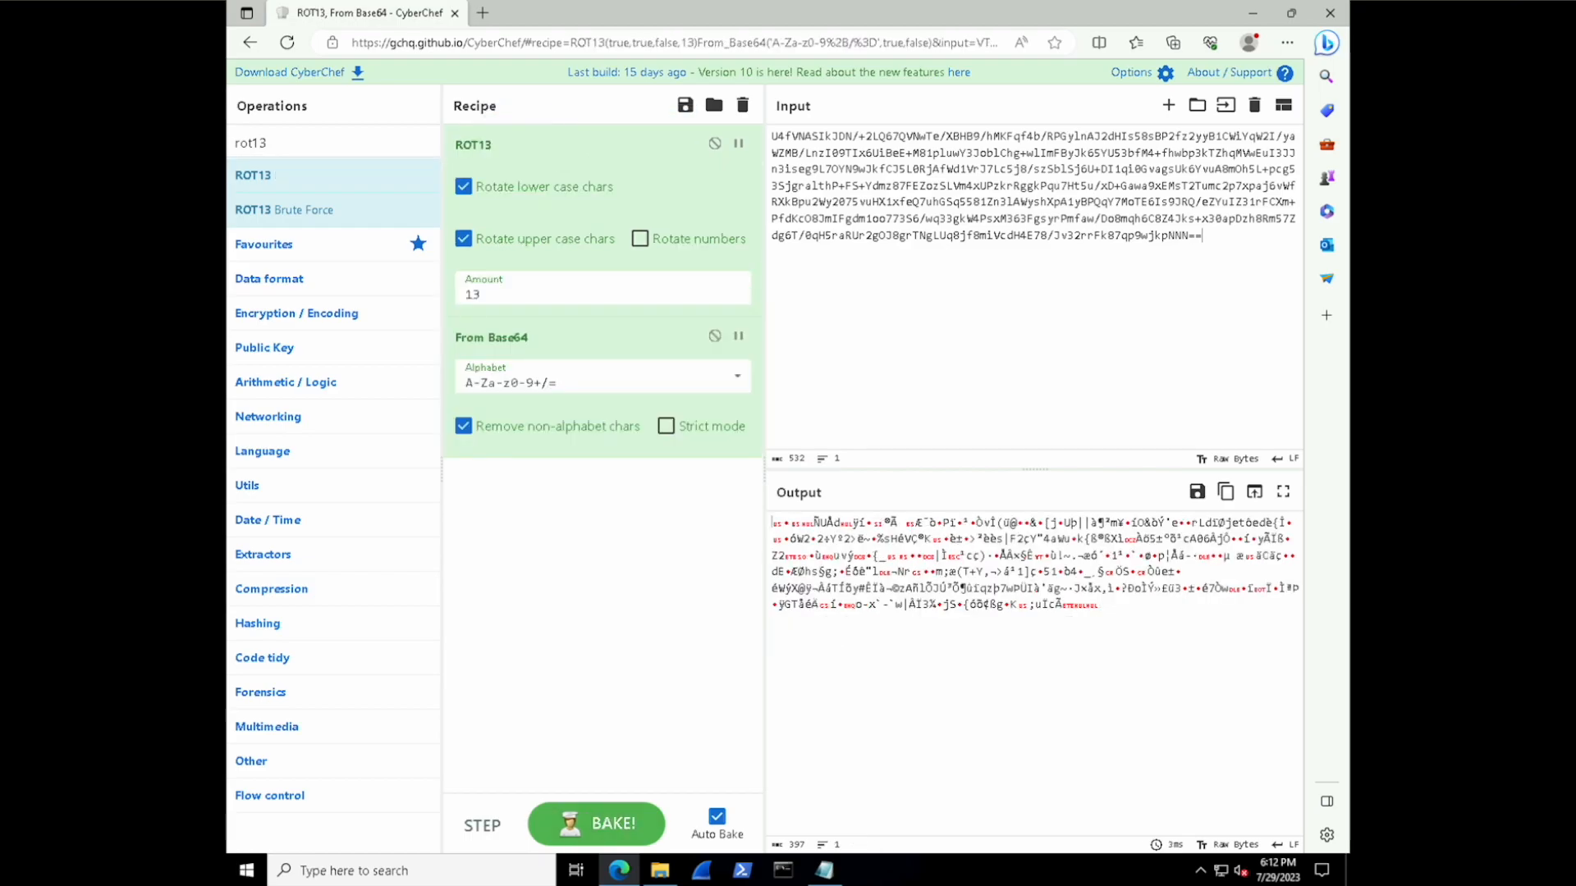
{"action": "mouse_move", "coordinate": [842, 491]}
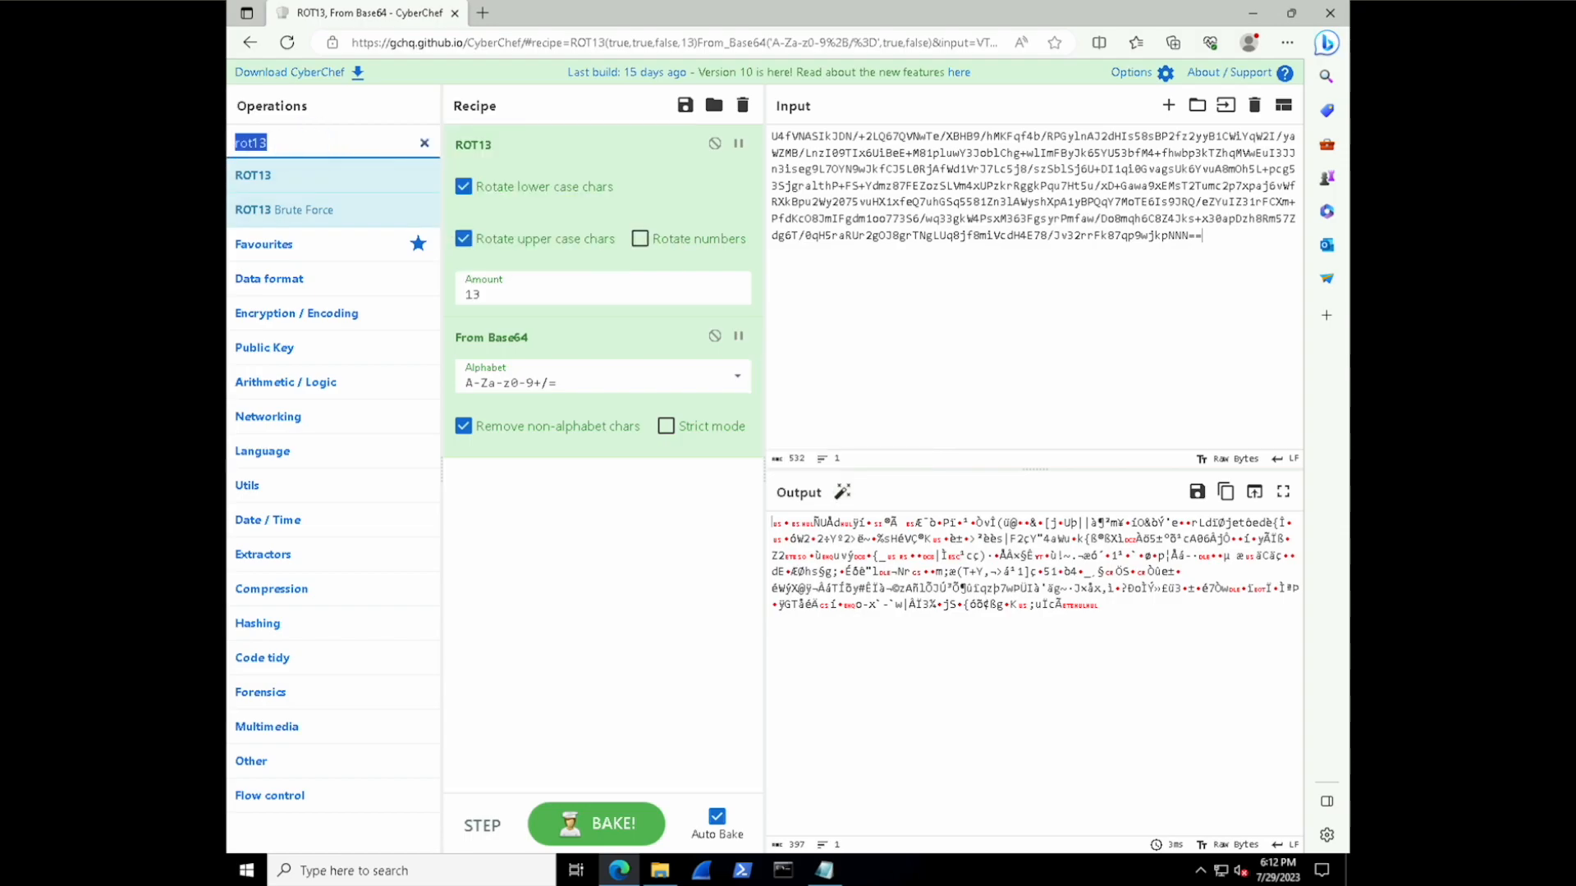
{"action": "type", "text": "gunzip"}
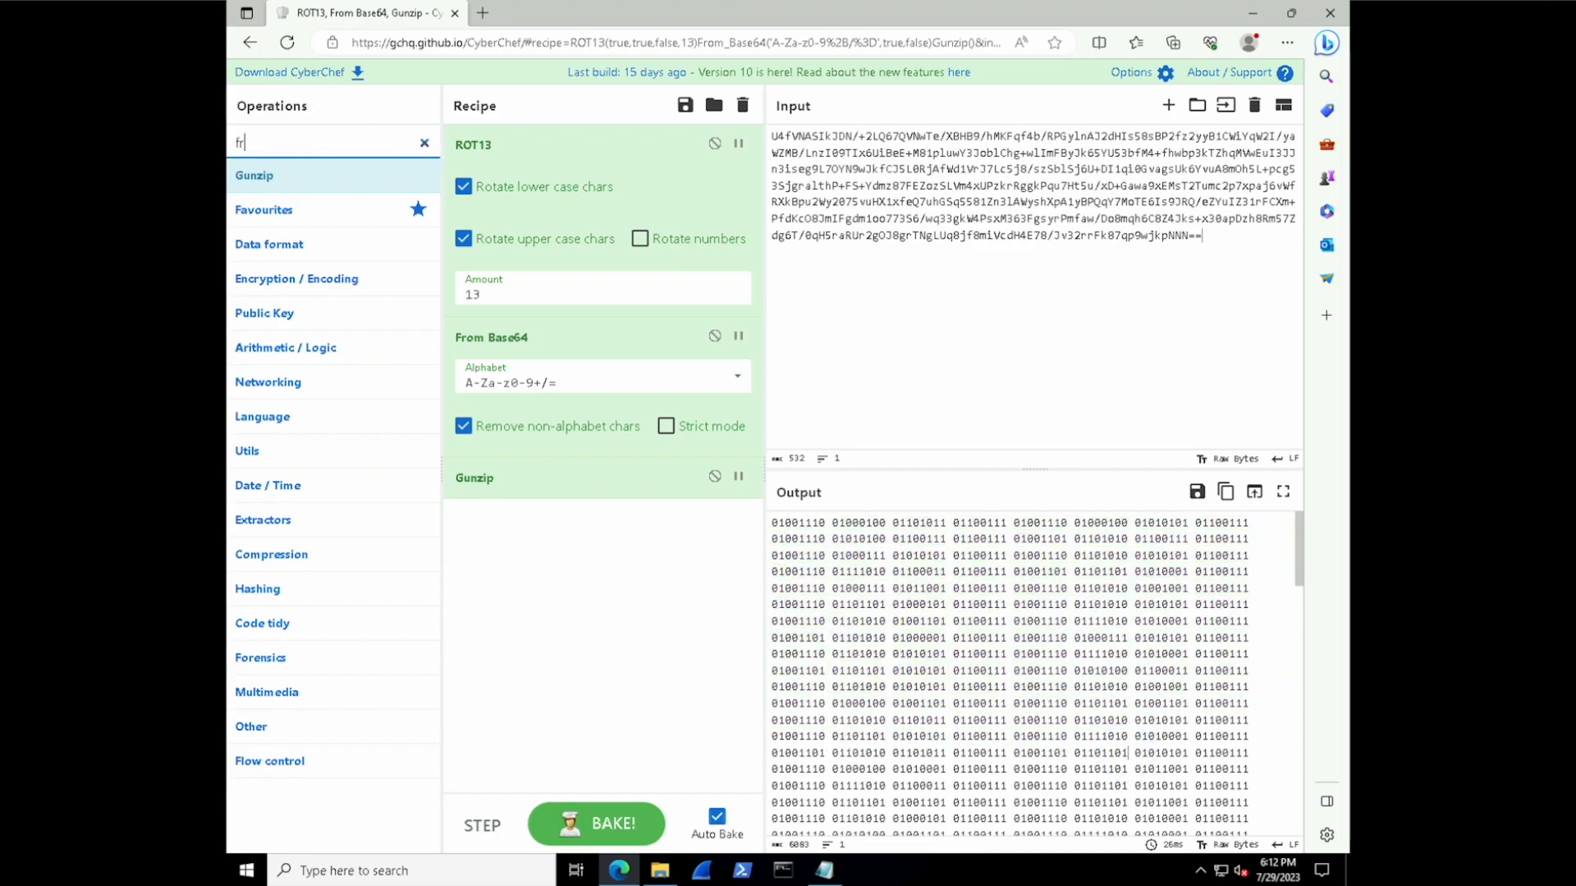
Append From Binary so the output becomes a Base64-like string ending in '='.
{"action": "type", "text": "from binary"}
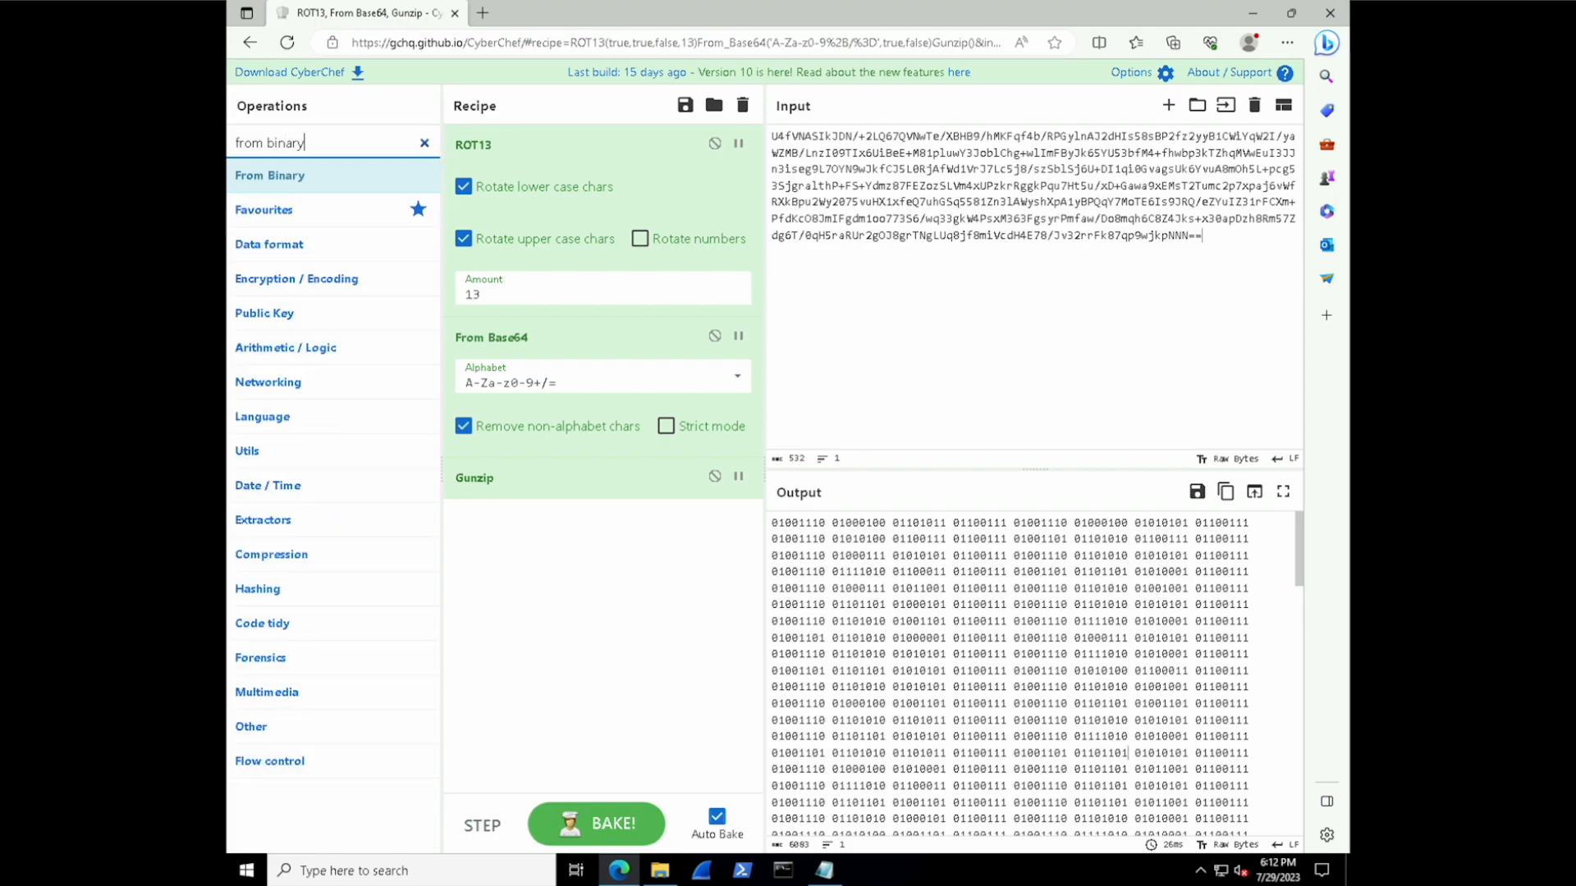
{"action": "mouse_move", "coordinate": [269, 176]}
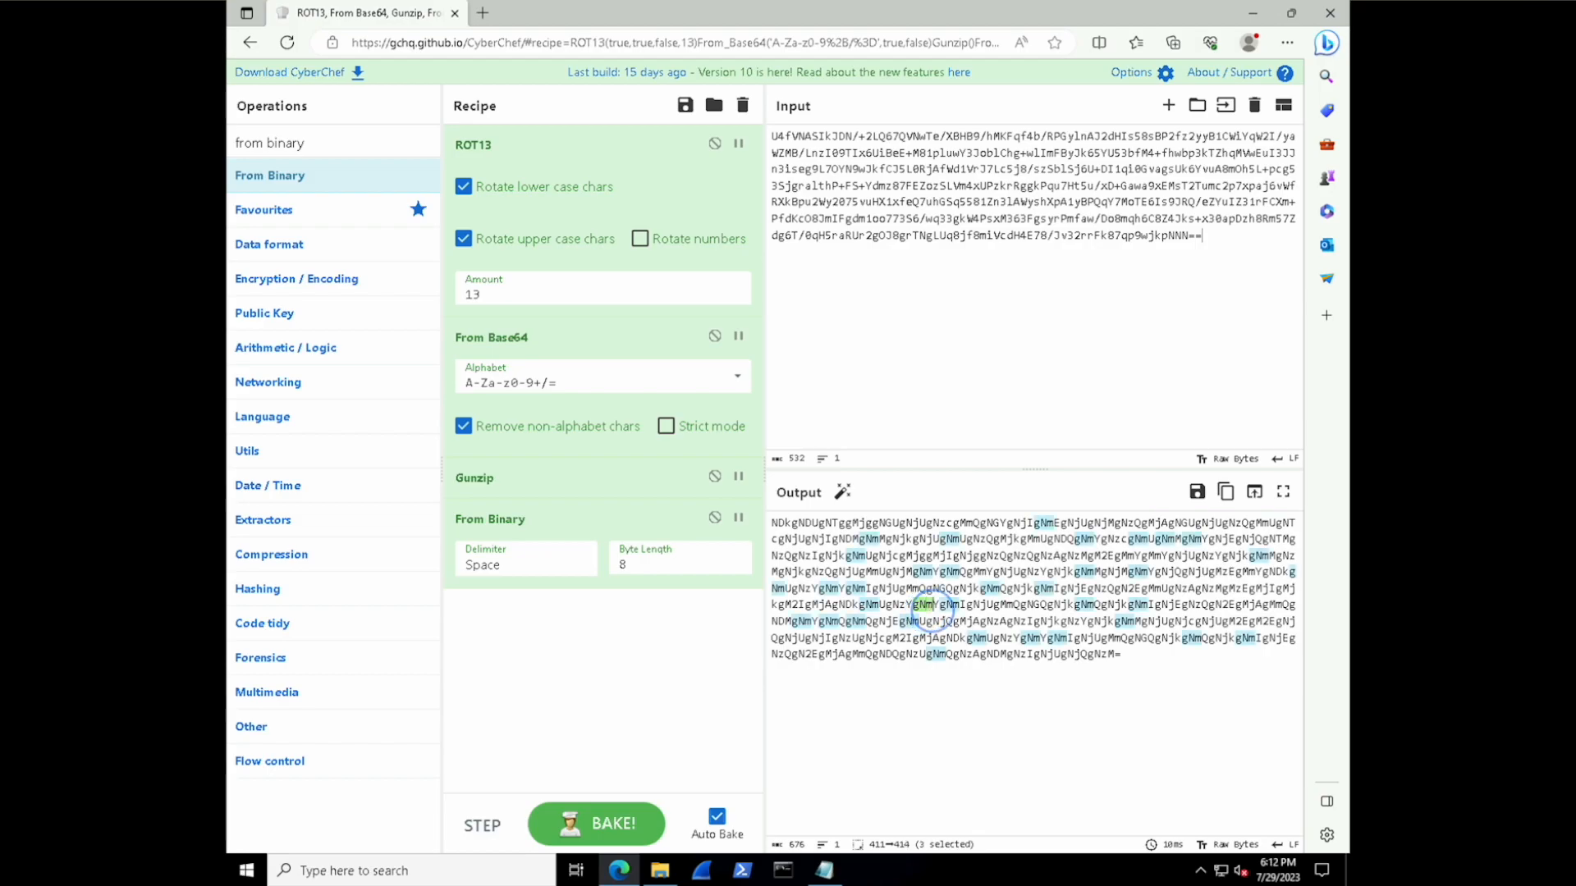
{"action": "left_click", "coordinate": [1109, 655]}
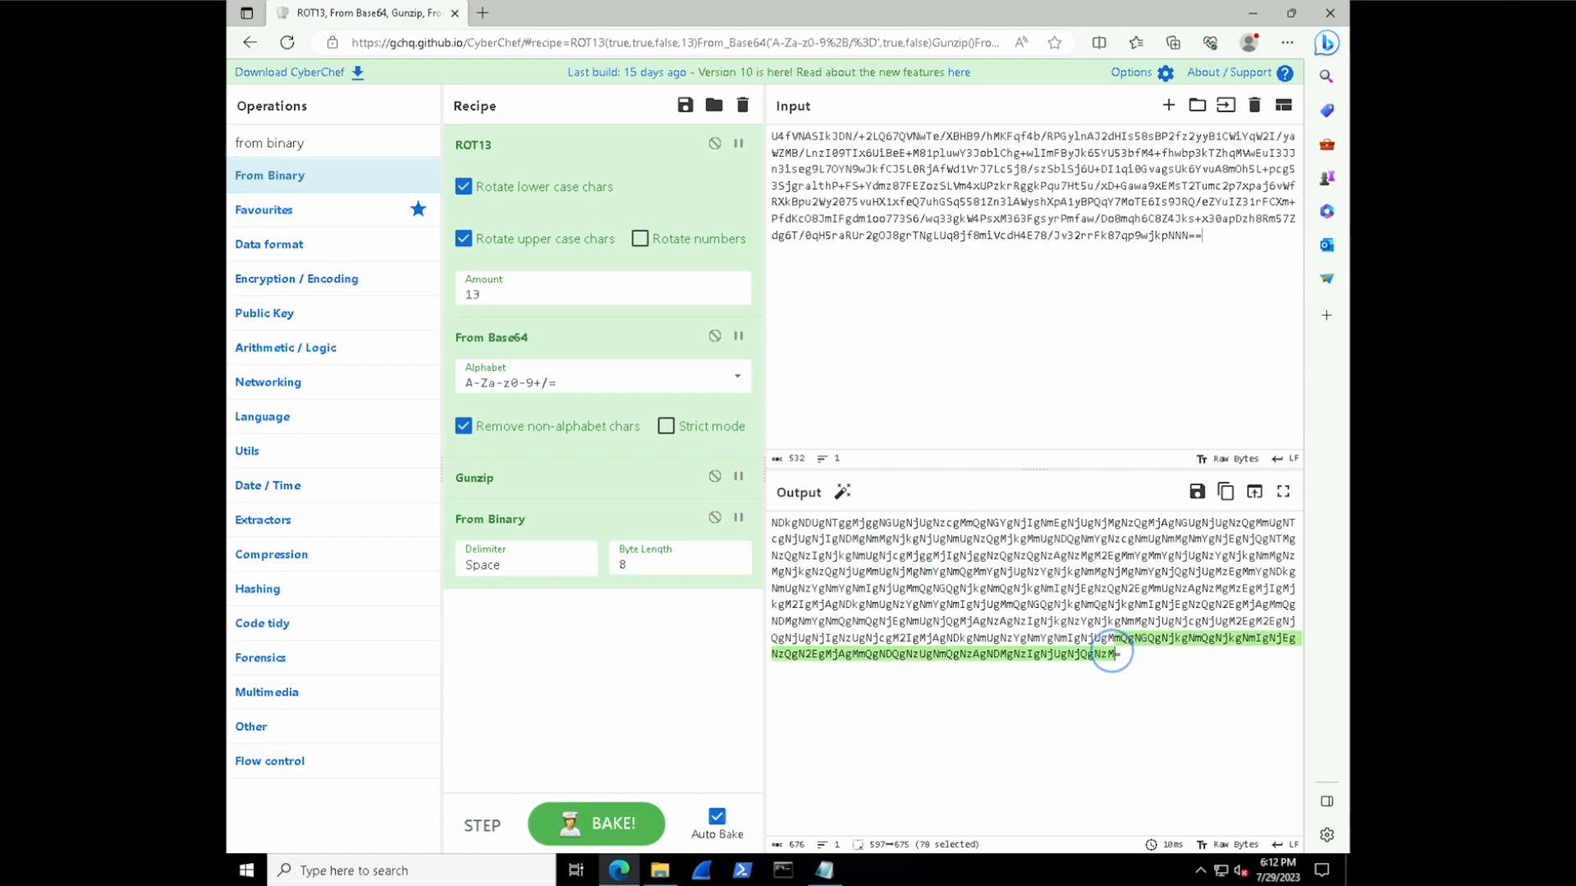
{"action": "left_click", "coordinate": [1113, 655]}
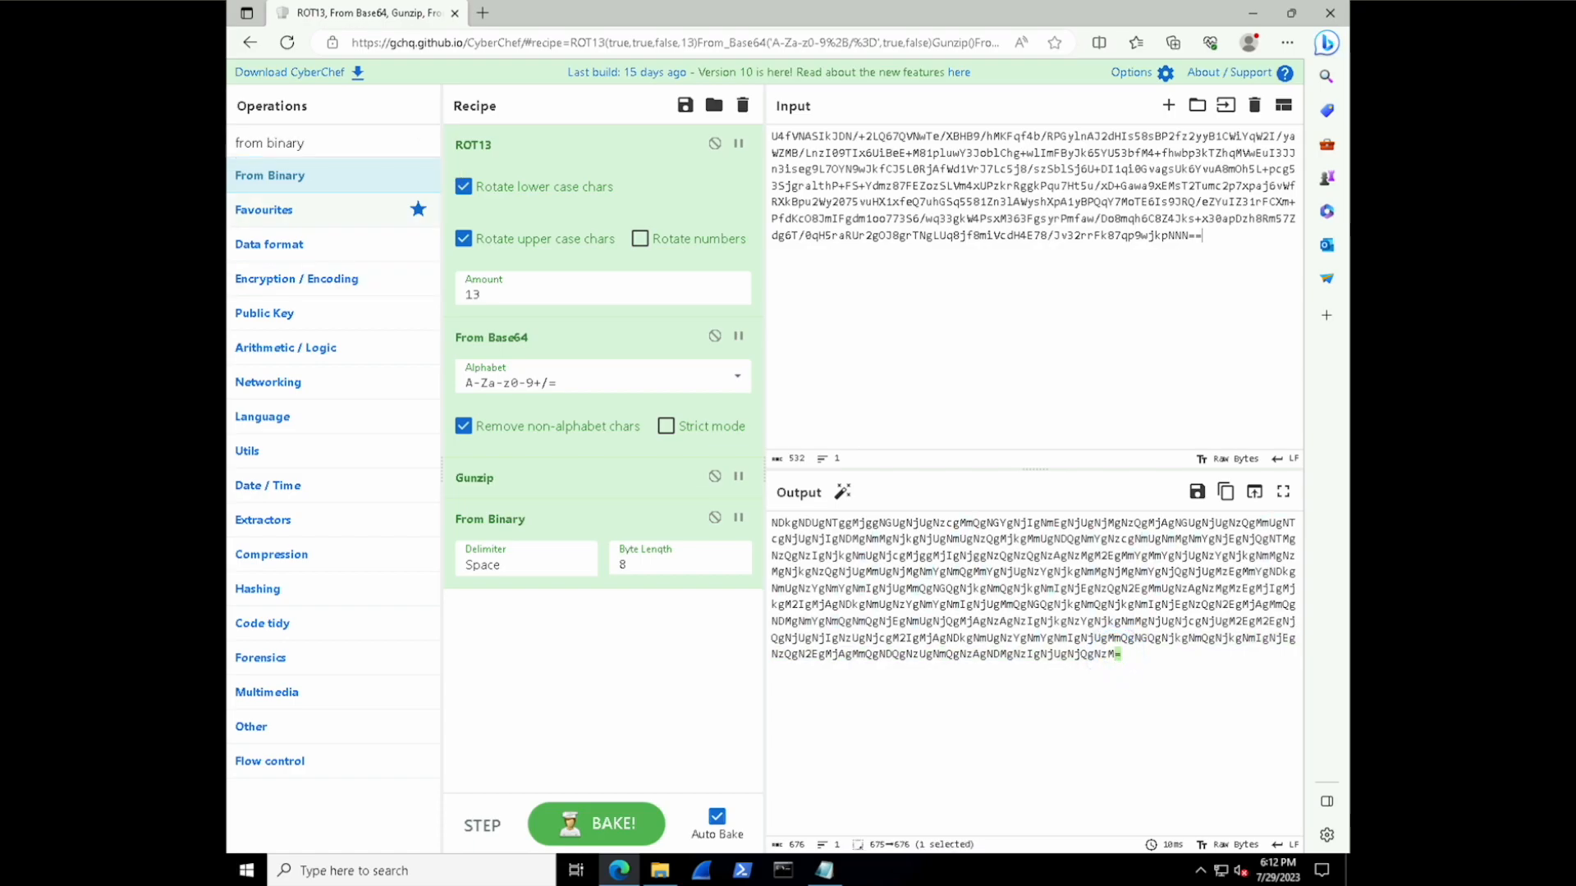
Append From Base64 and From Hex to reveal the PowerShell Invoke-Mimikatz download command.
{"action": "type", "text": "from bas"}
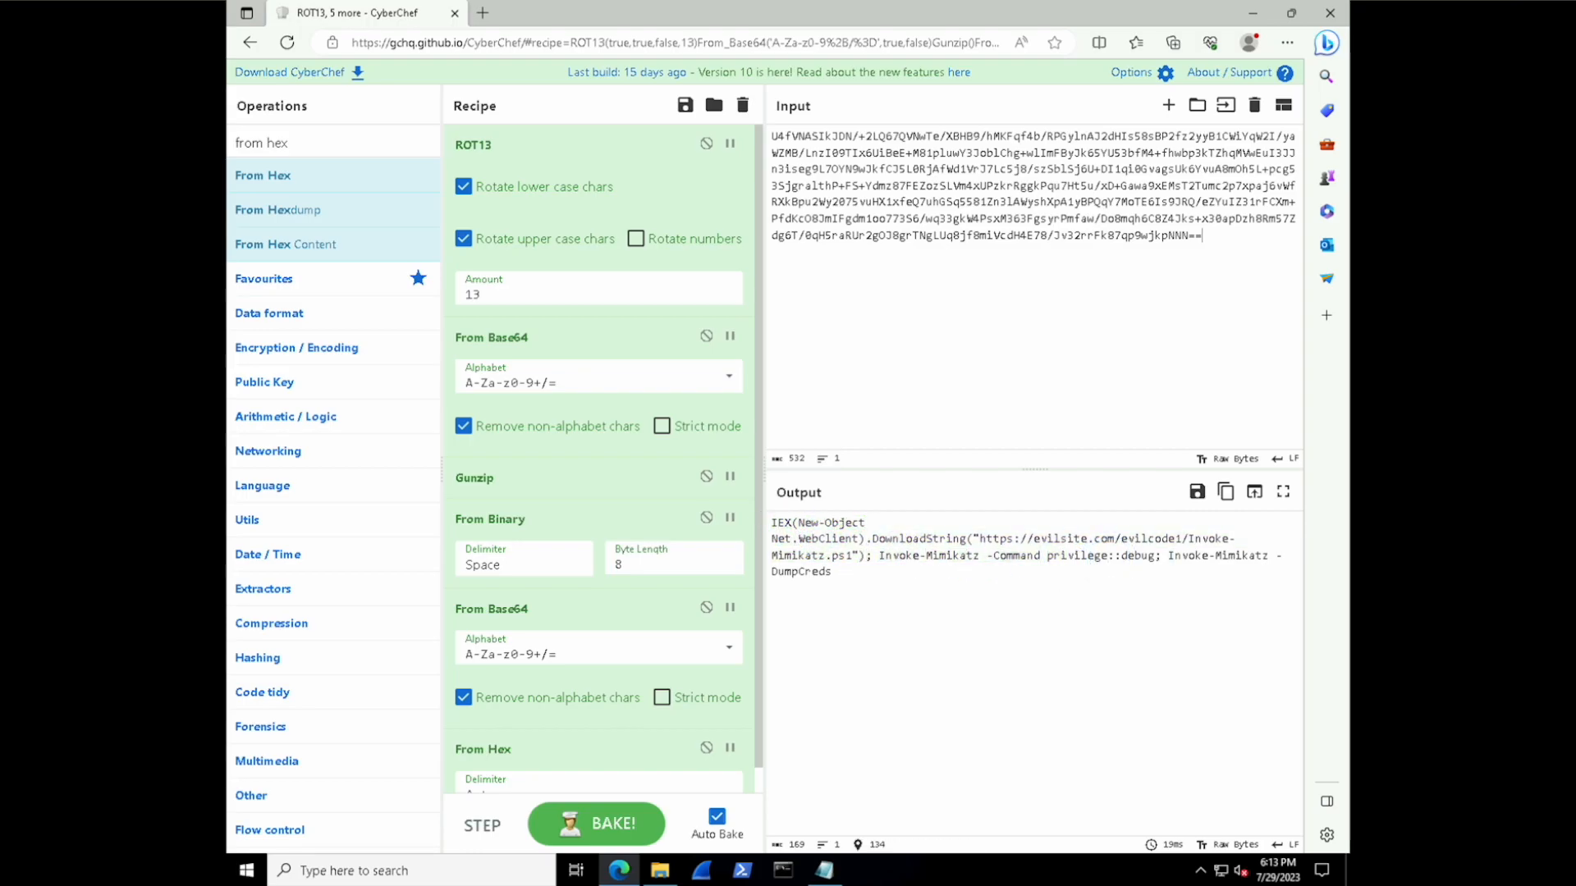
{"action": "double_click", "coordinate": [924, 554]}
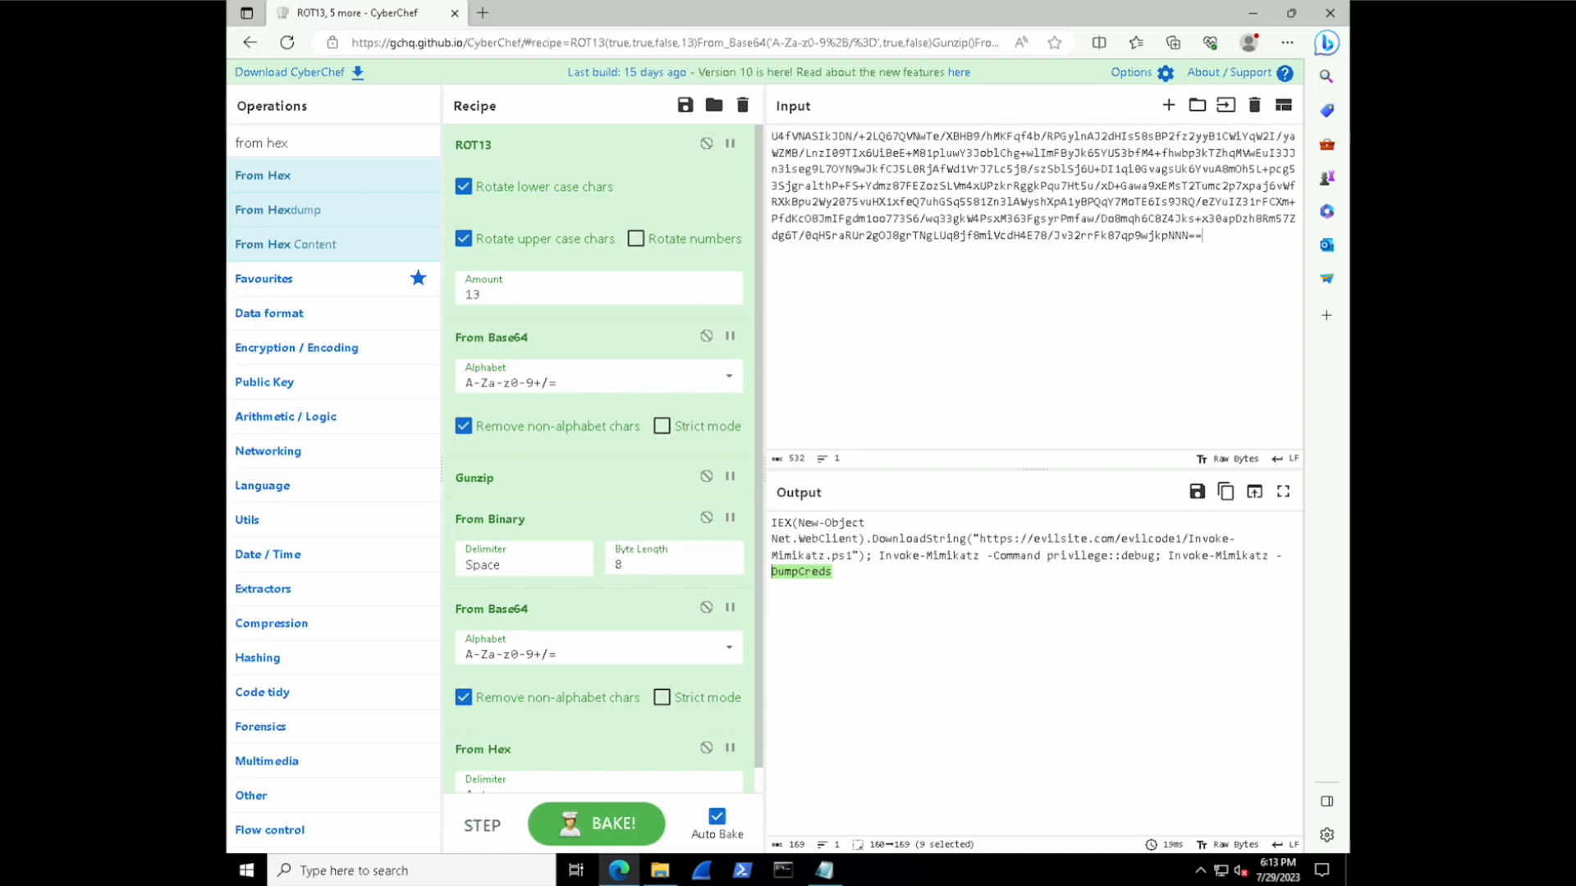
{"action": "mouse_move", "coordinate": [781, 870]}
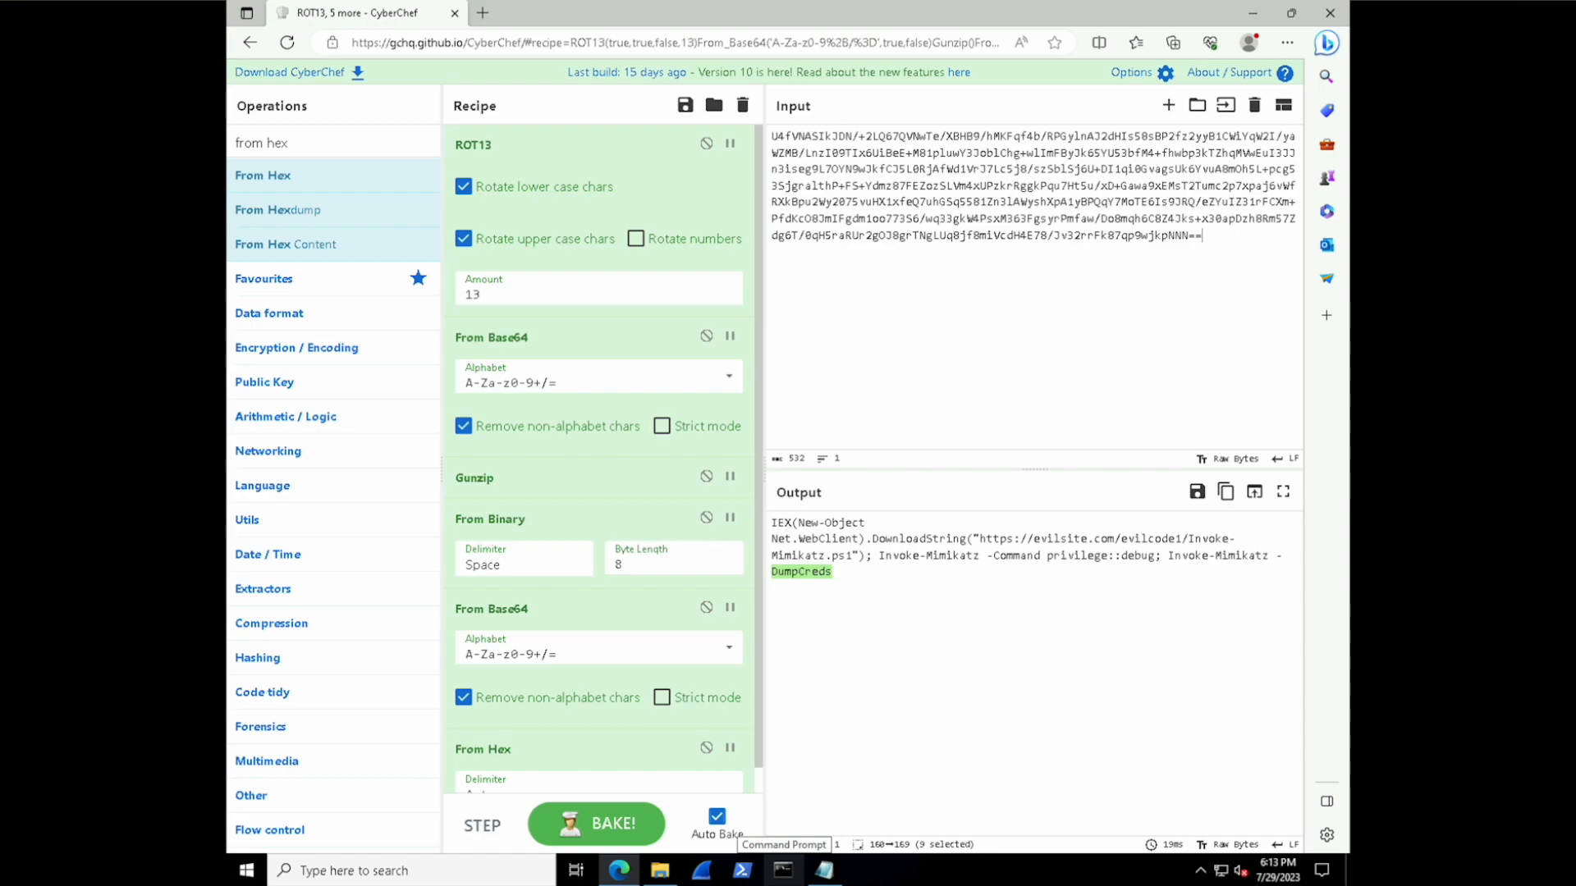
{"action": "scroll", "scroll_direction": "down", "scroll_amount": 3}
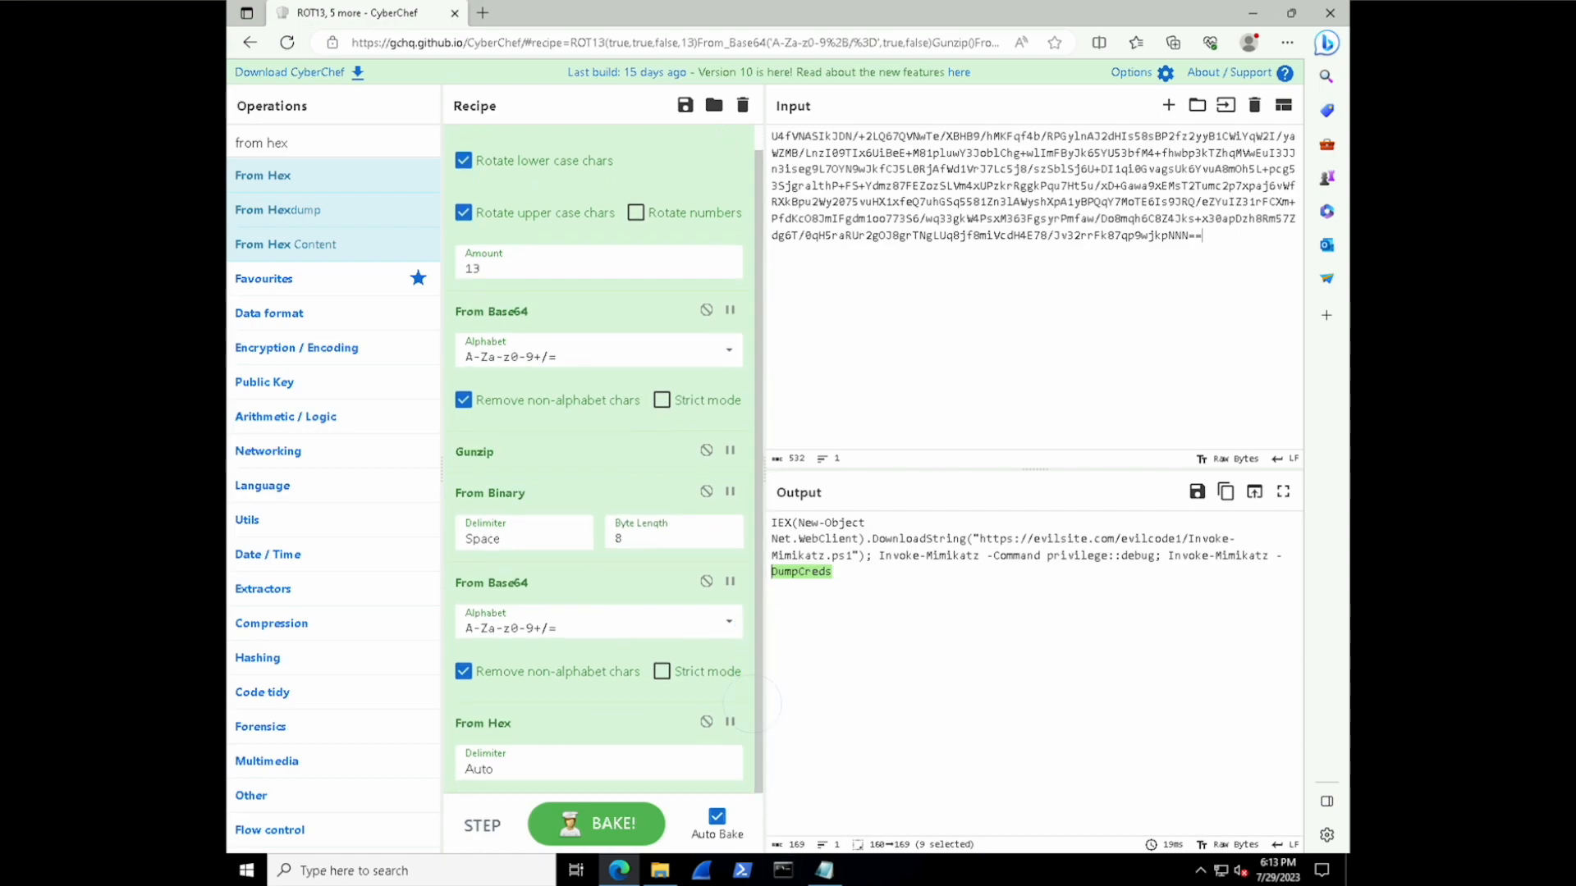